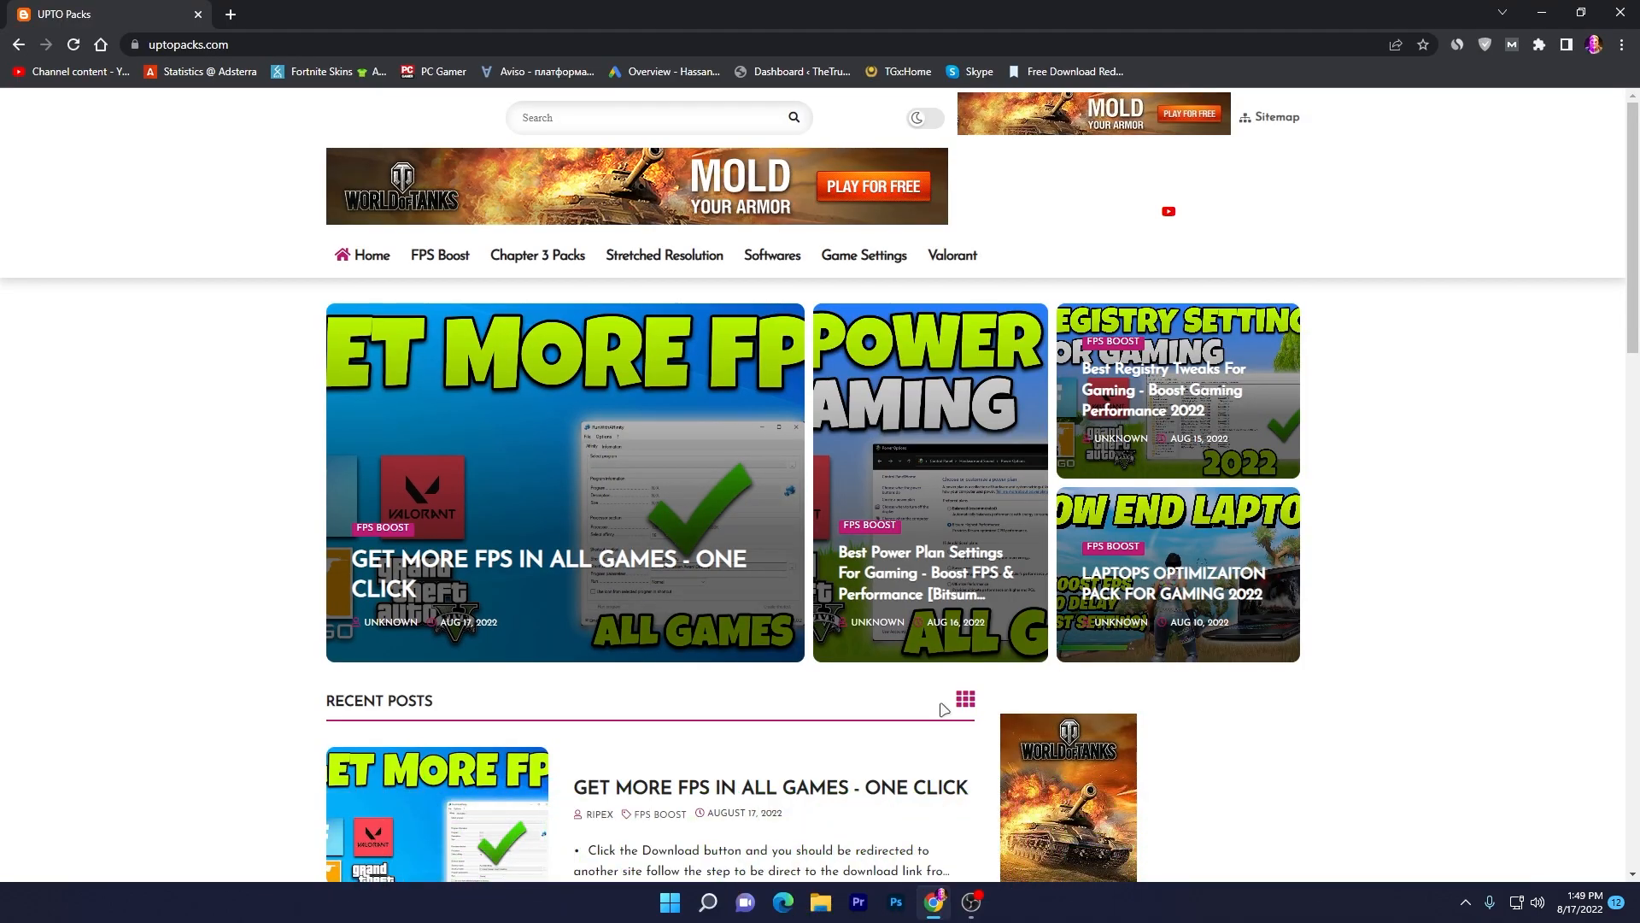
- Open the 'Get More FPS in All Games - One Click' post and download RunWithAffinity
scroll("down", 3)
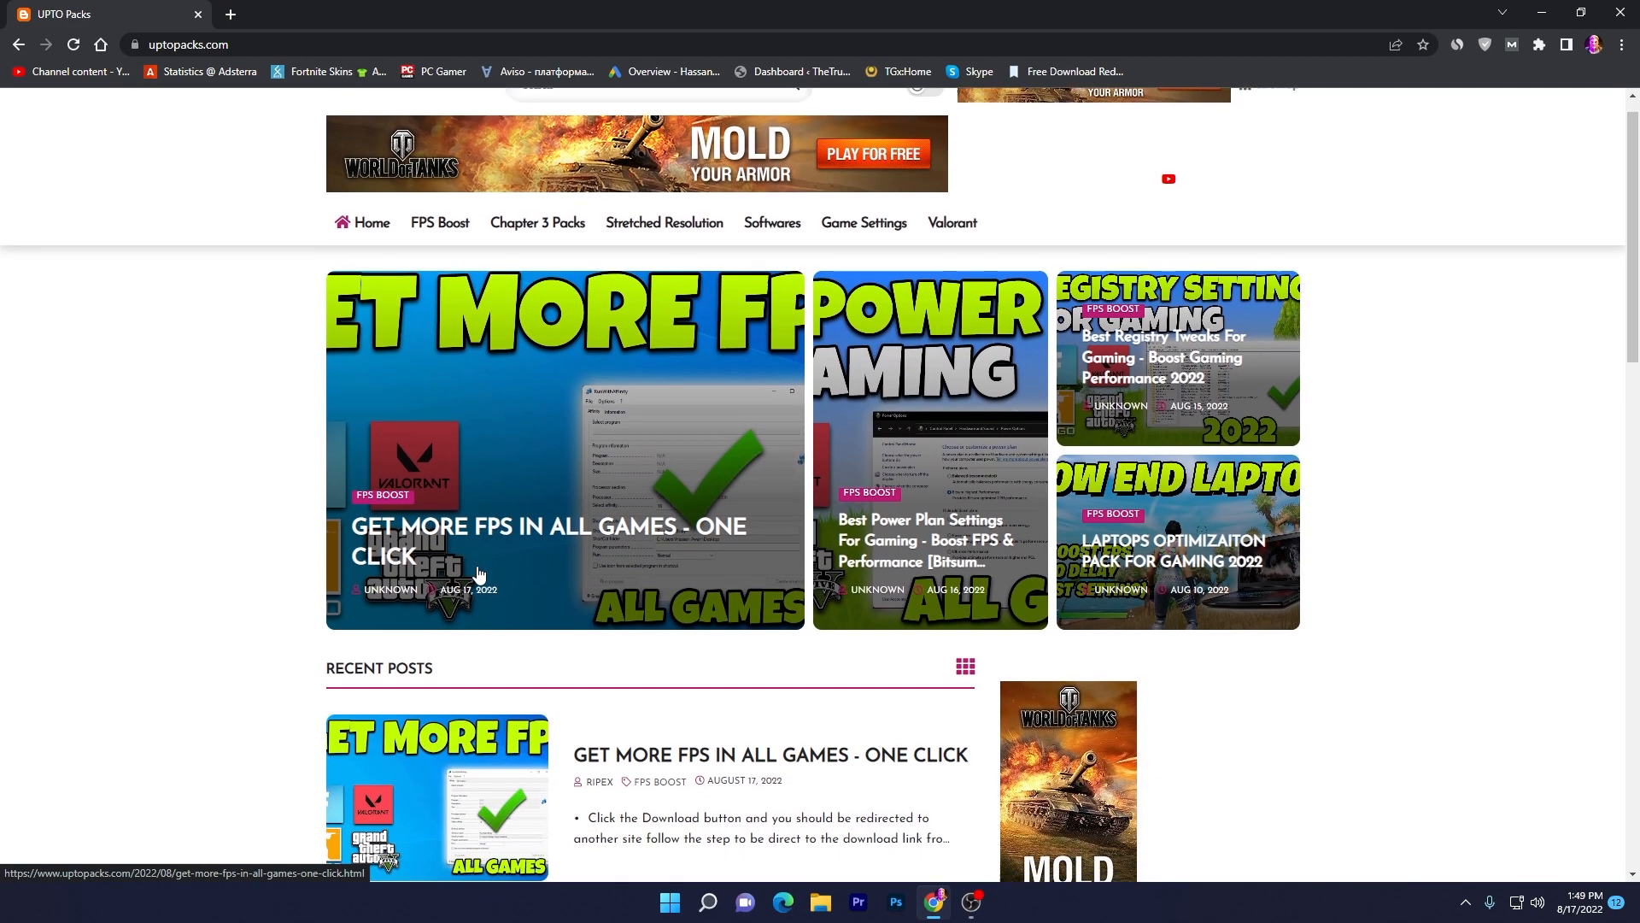
scroll("down", 3)
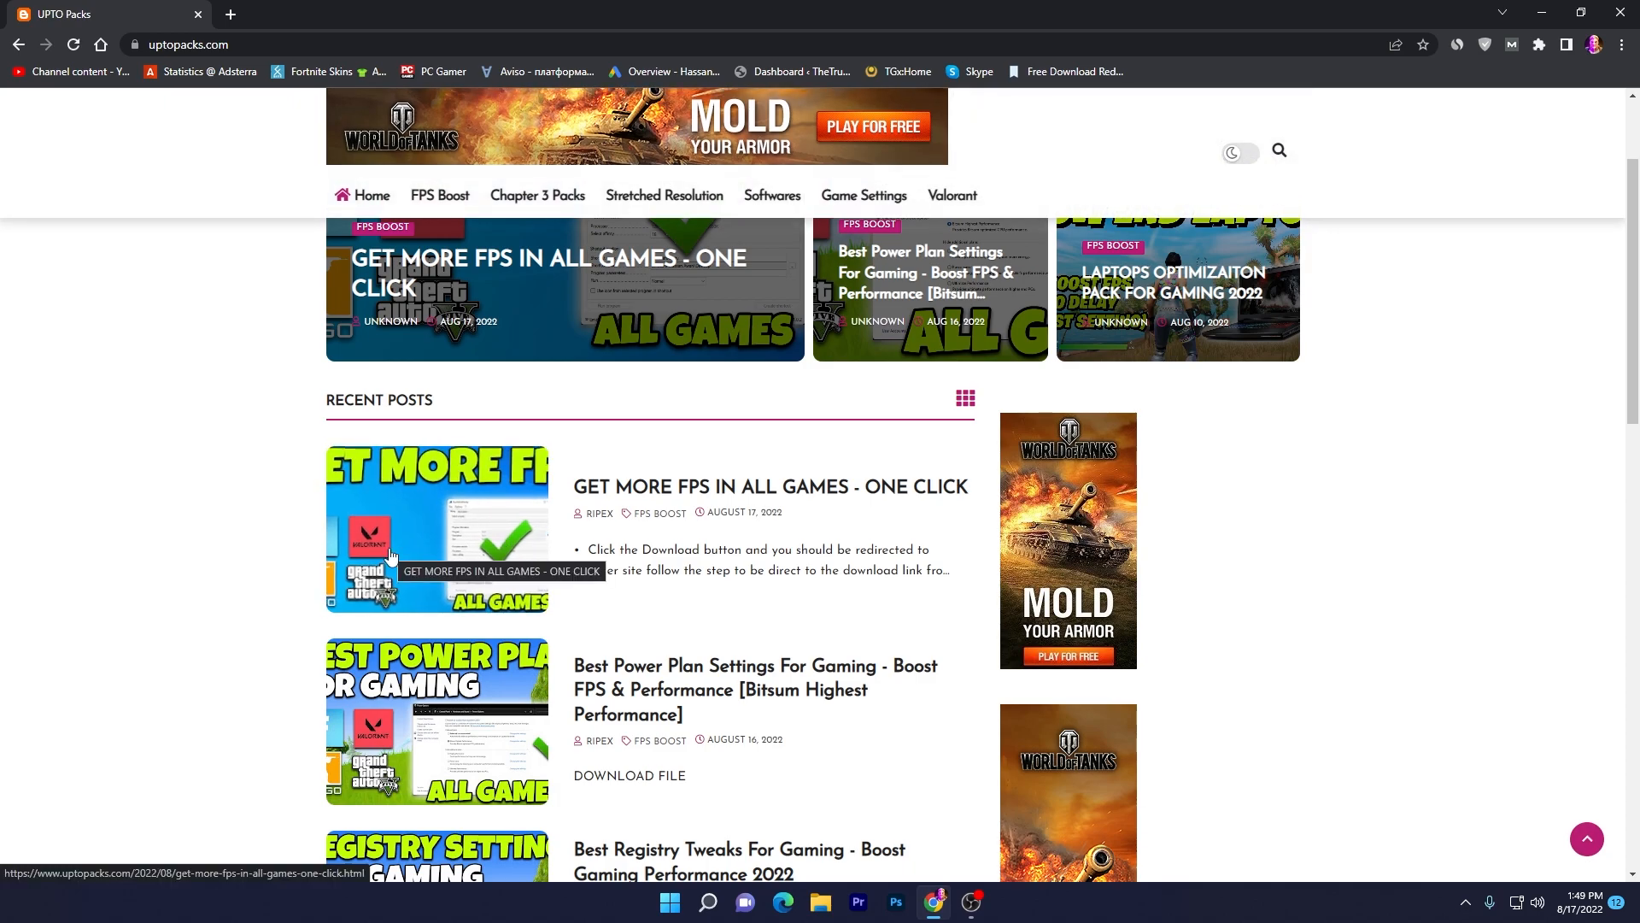
mouse_move(820, 500)
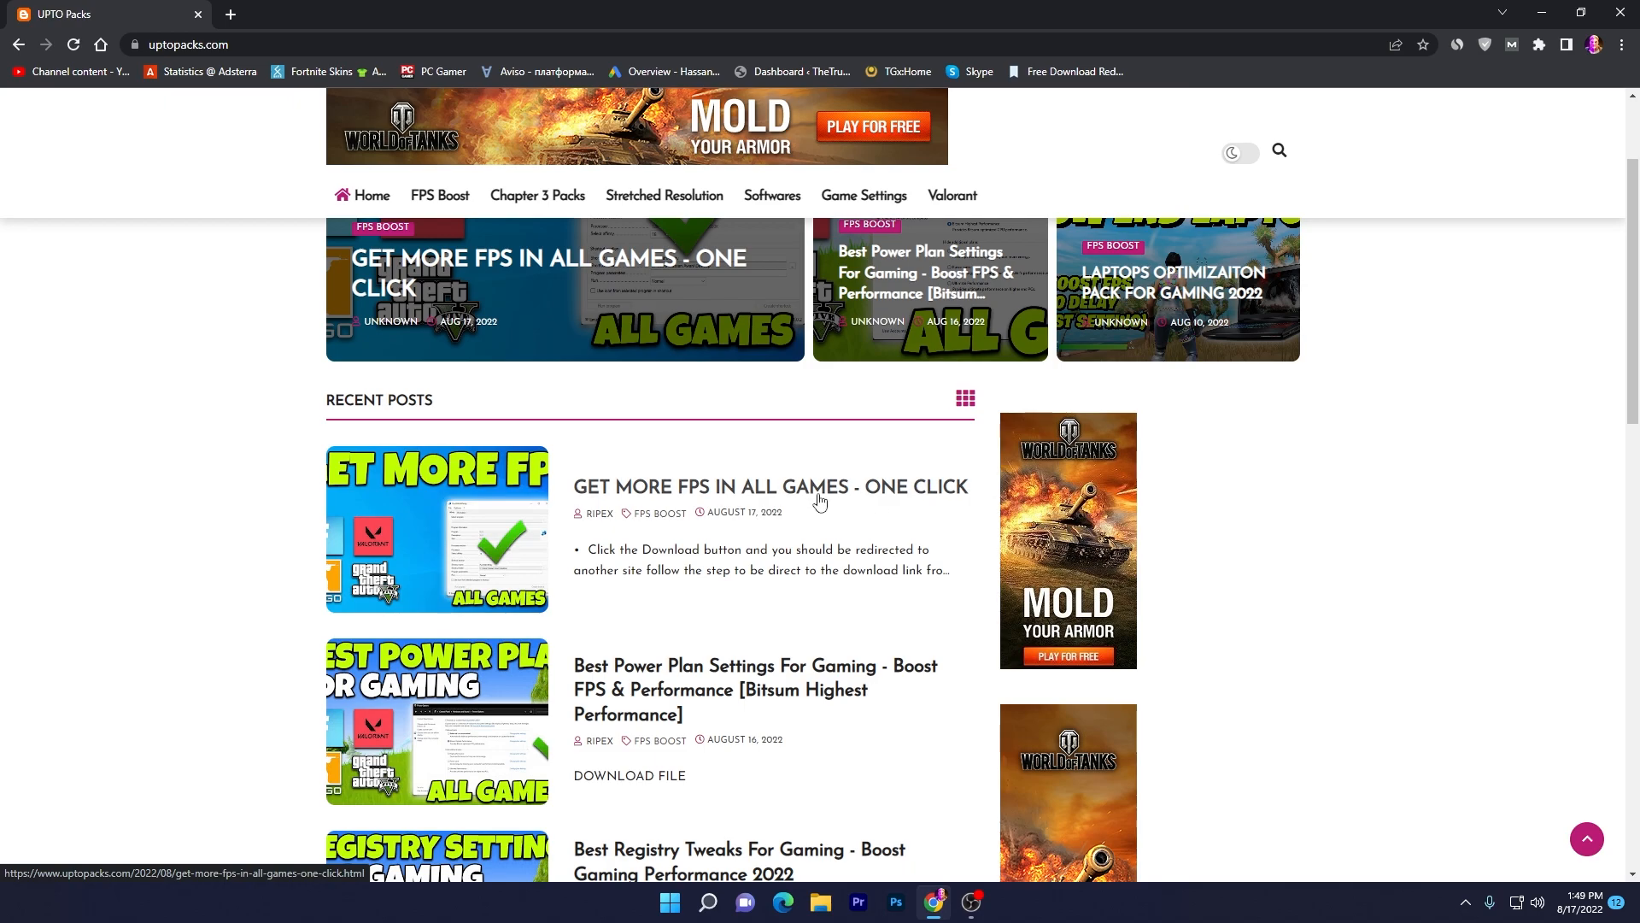
left_click(770, 486)
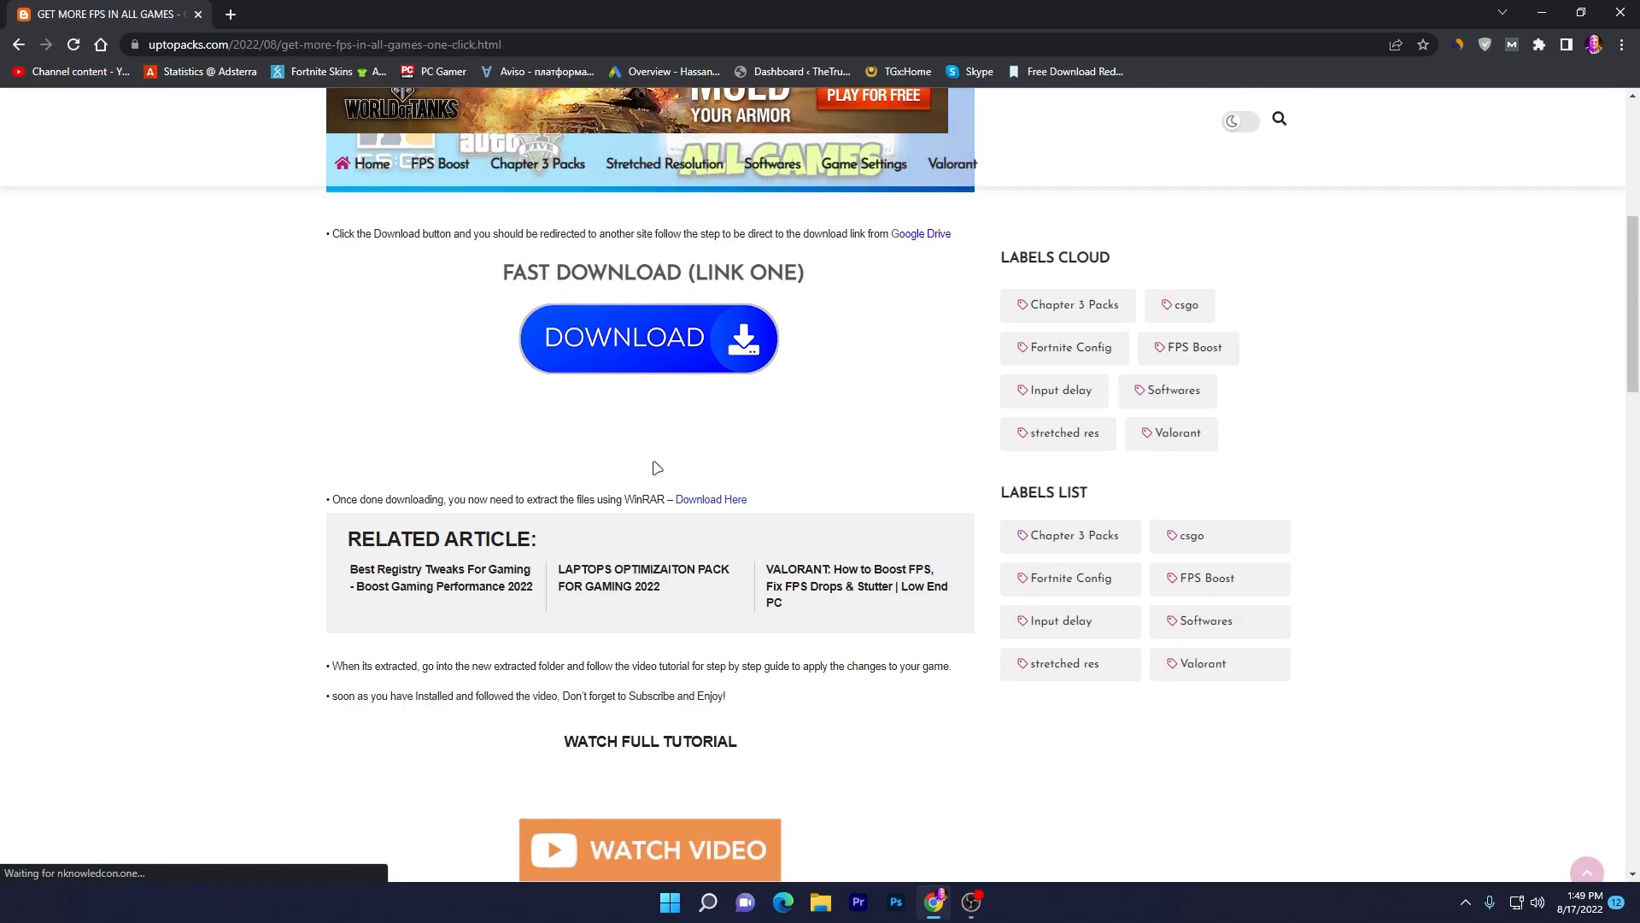
scroll("down", 3)
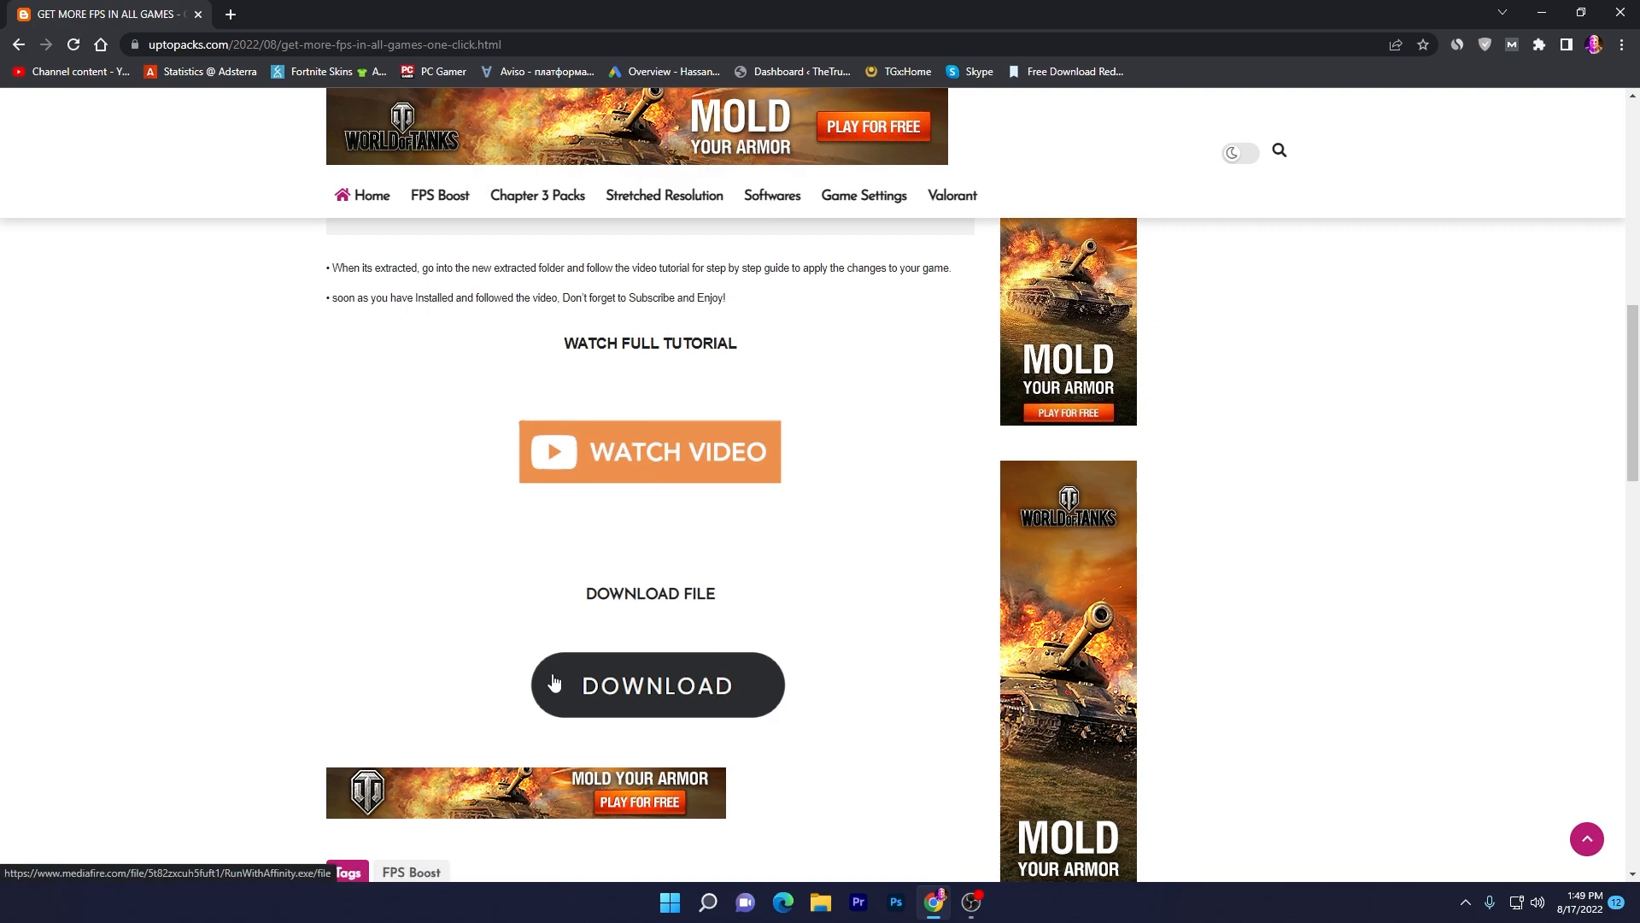
left_click(657, 685)
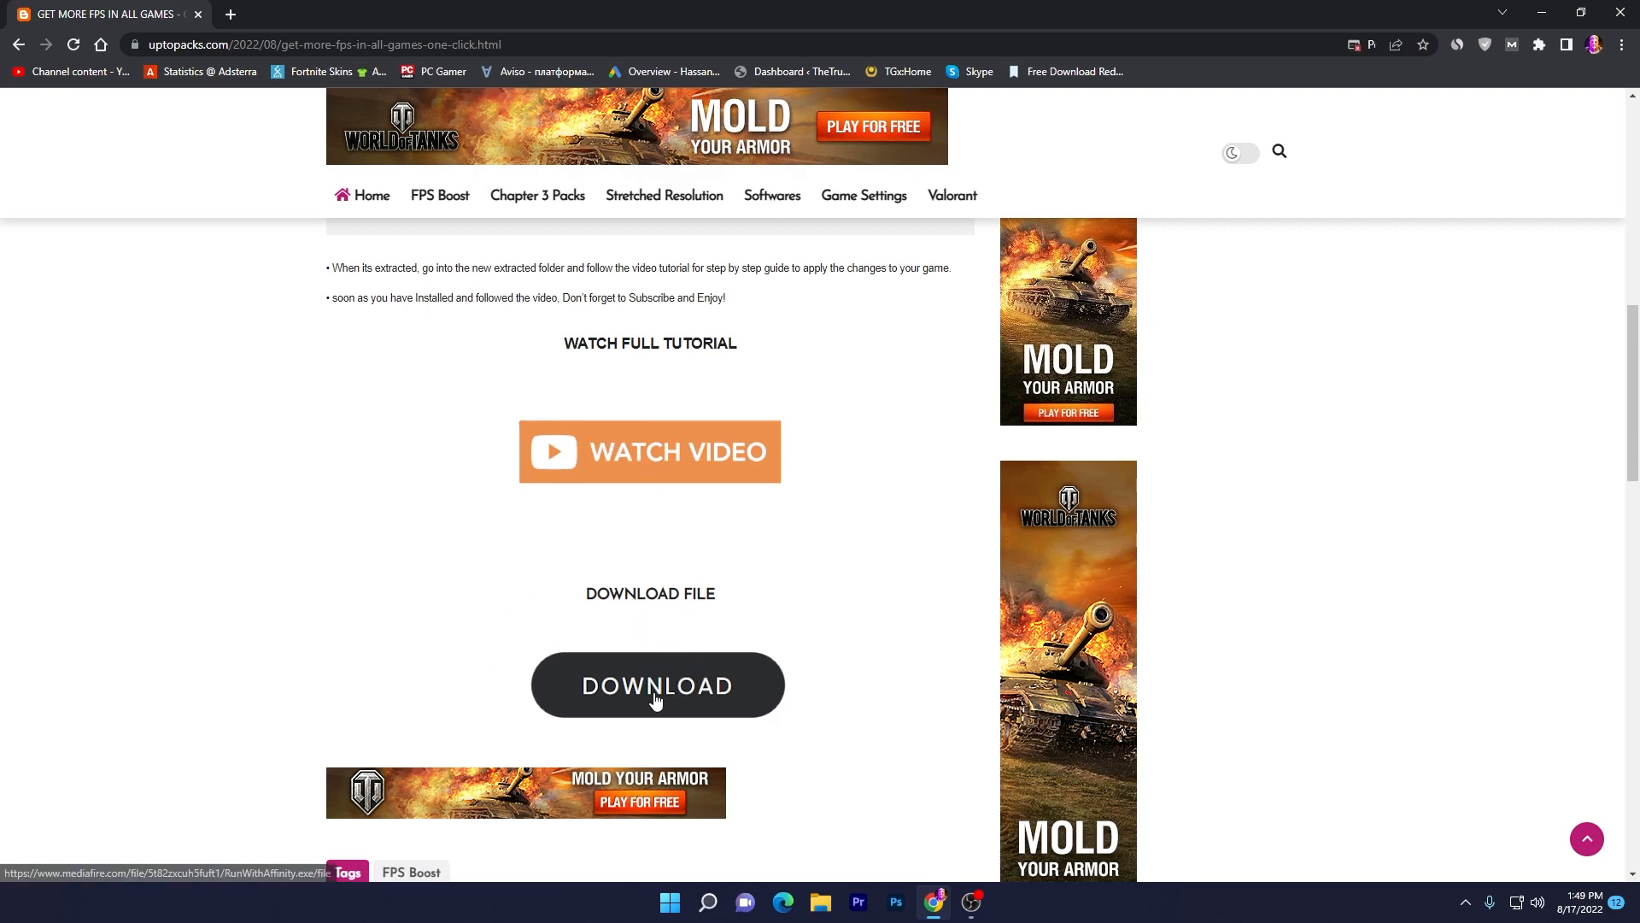
left_click(657, 686)
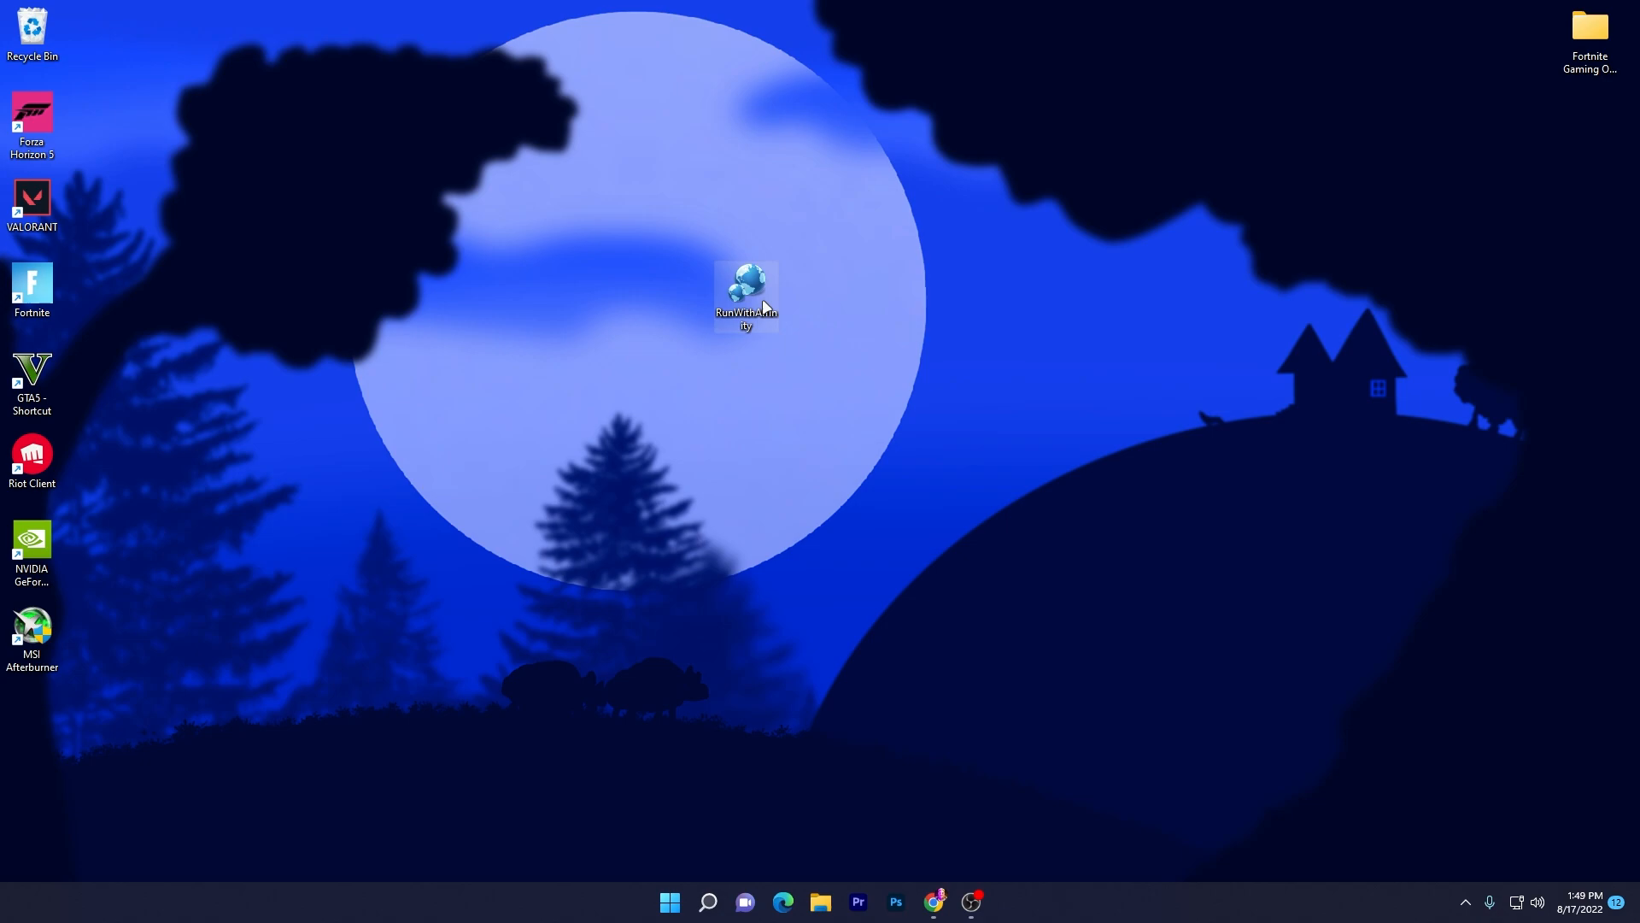
- Launch RunWithAffinity from its desktop icon
double_click(745, 295)
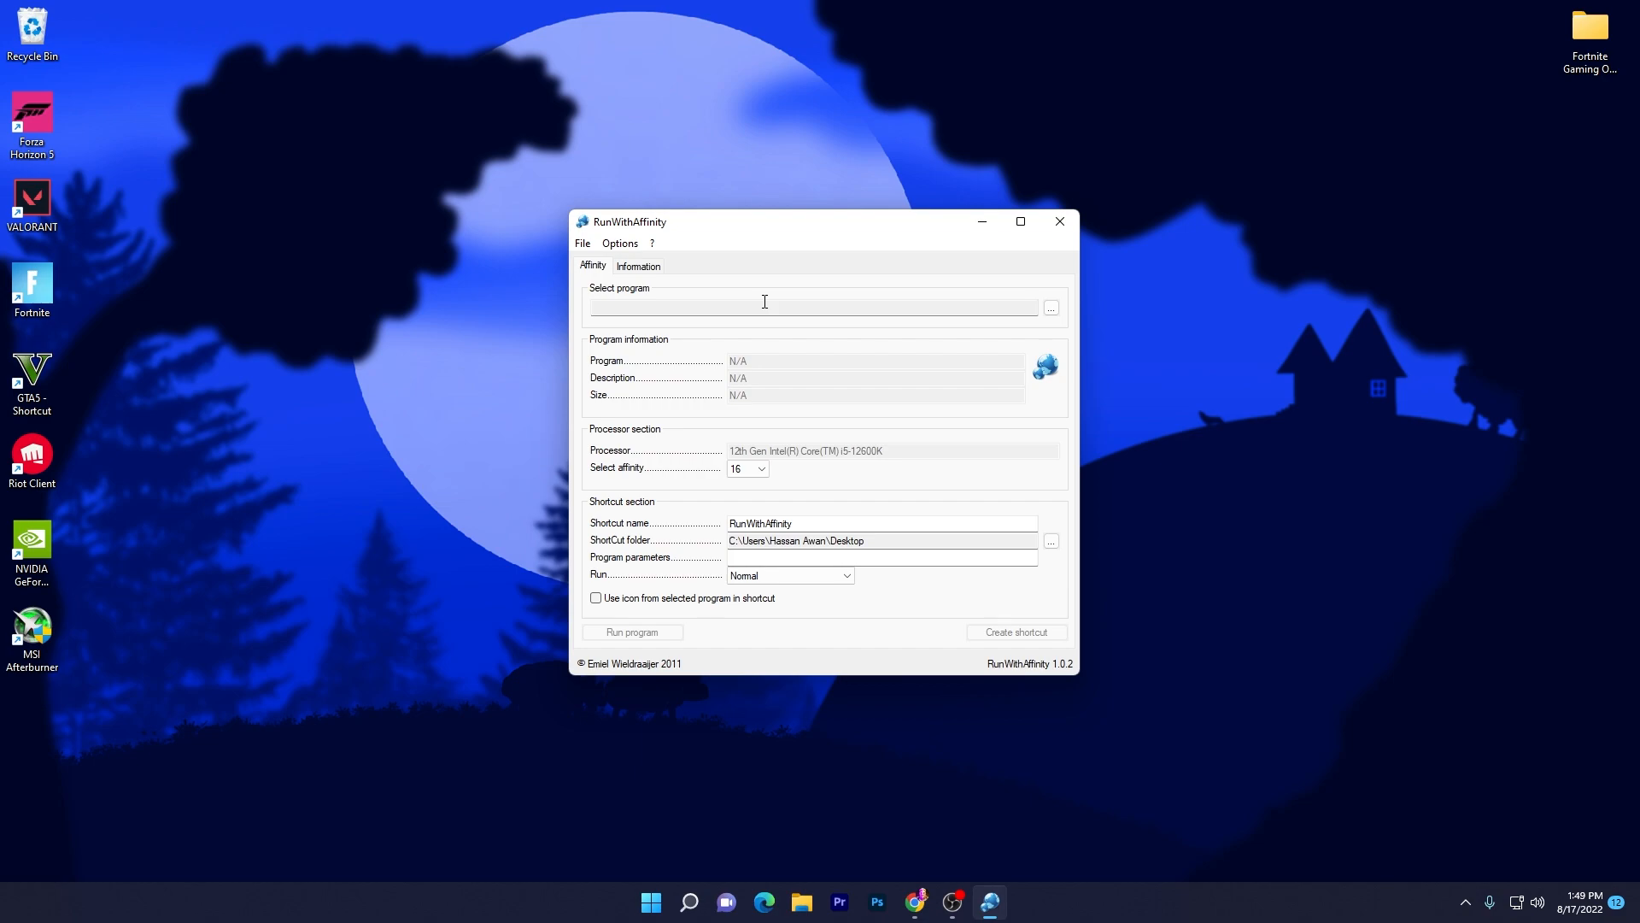
mouse_move(612, 291)
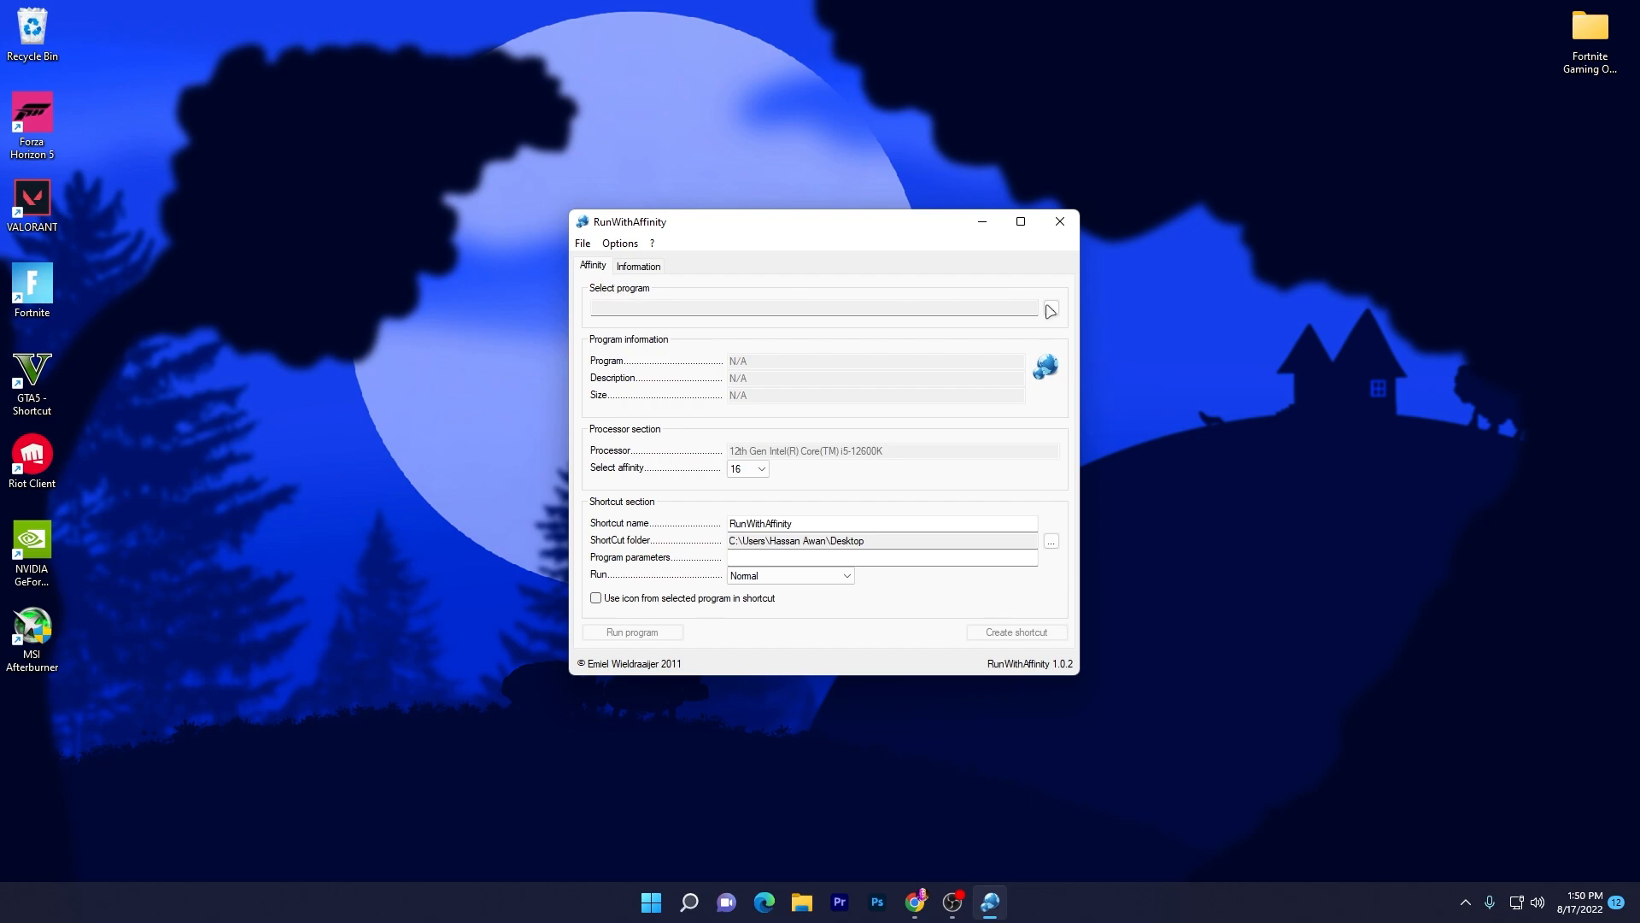
- Select FortniteClient-Win64-Shipping from the Epic Games Fortnite Binaries\Win64 folder as the program
left_click(1049, 309)
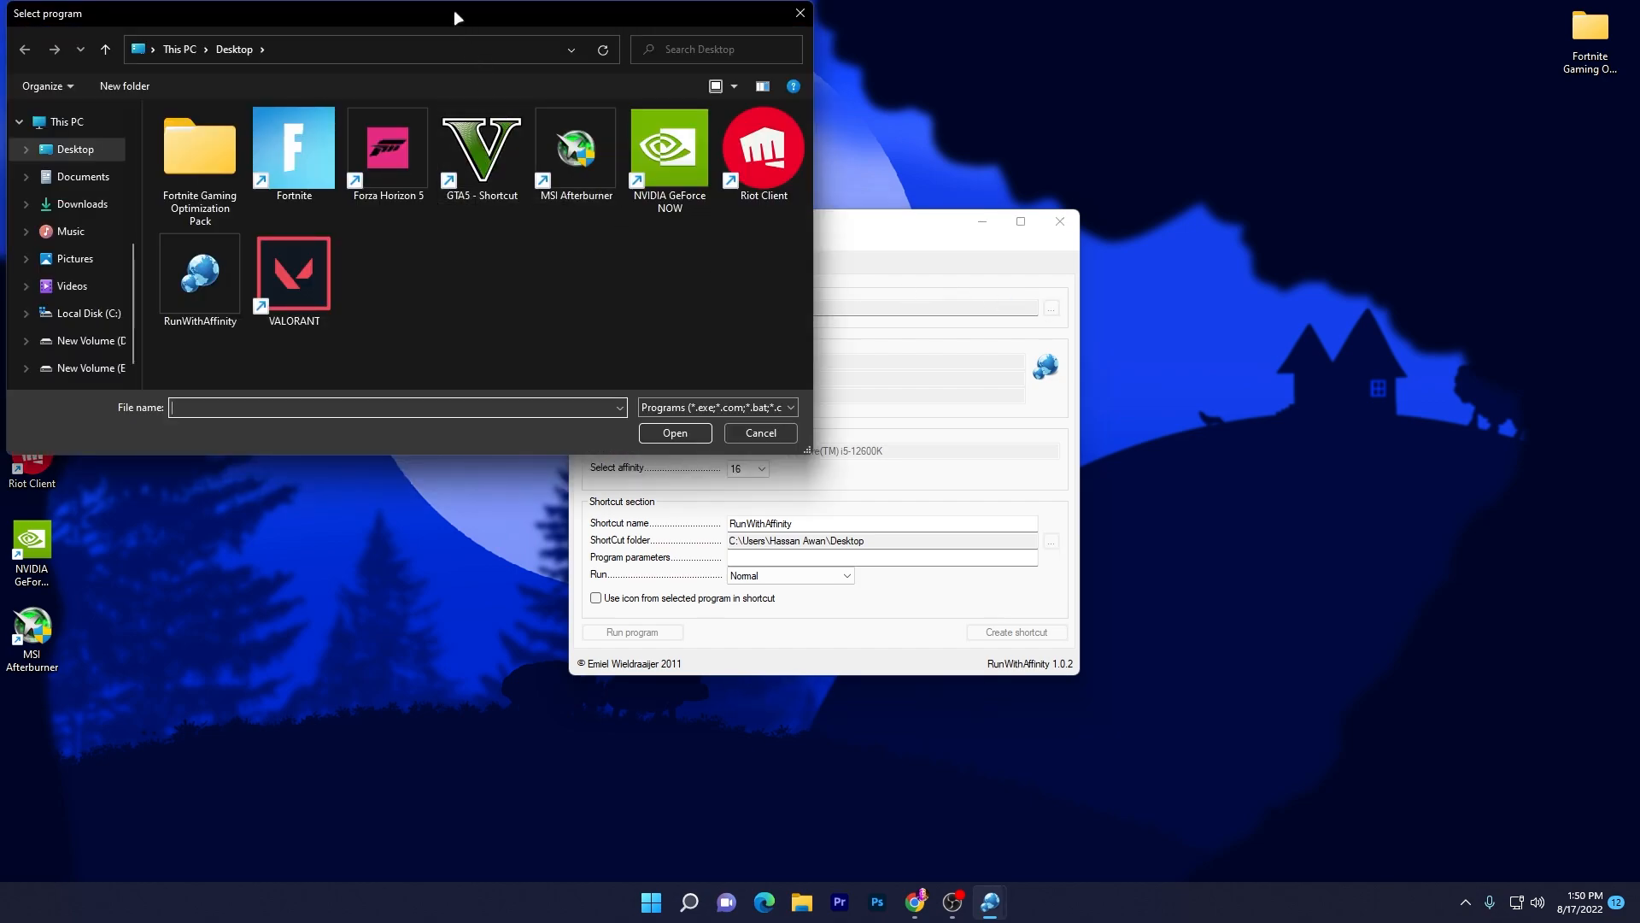
left_click_drag(456, 13, 630, 80)
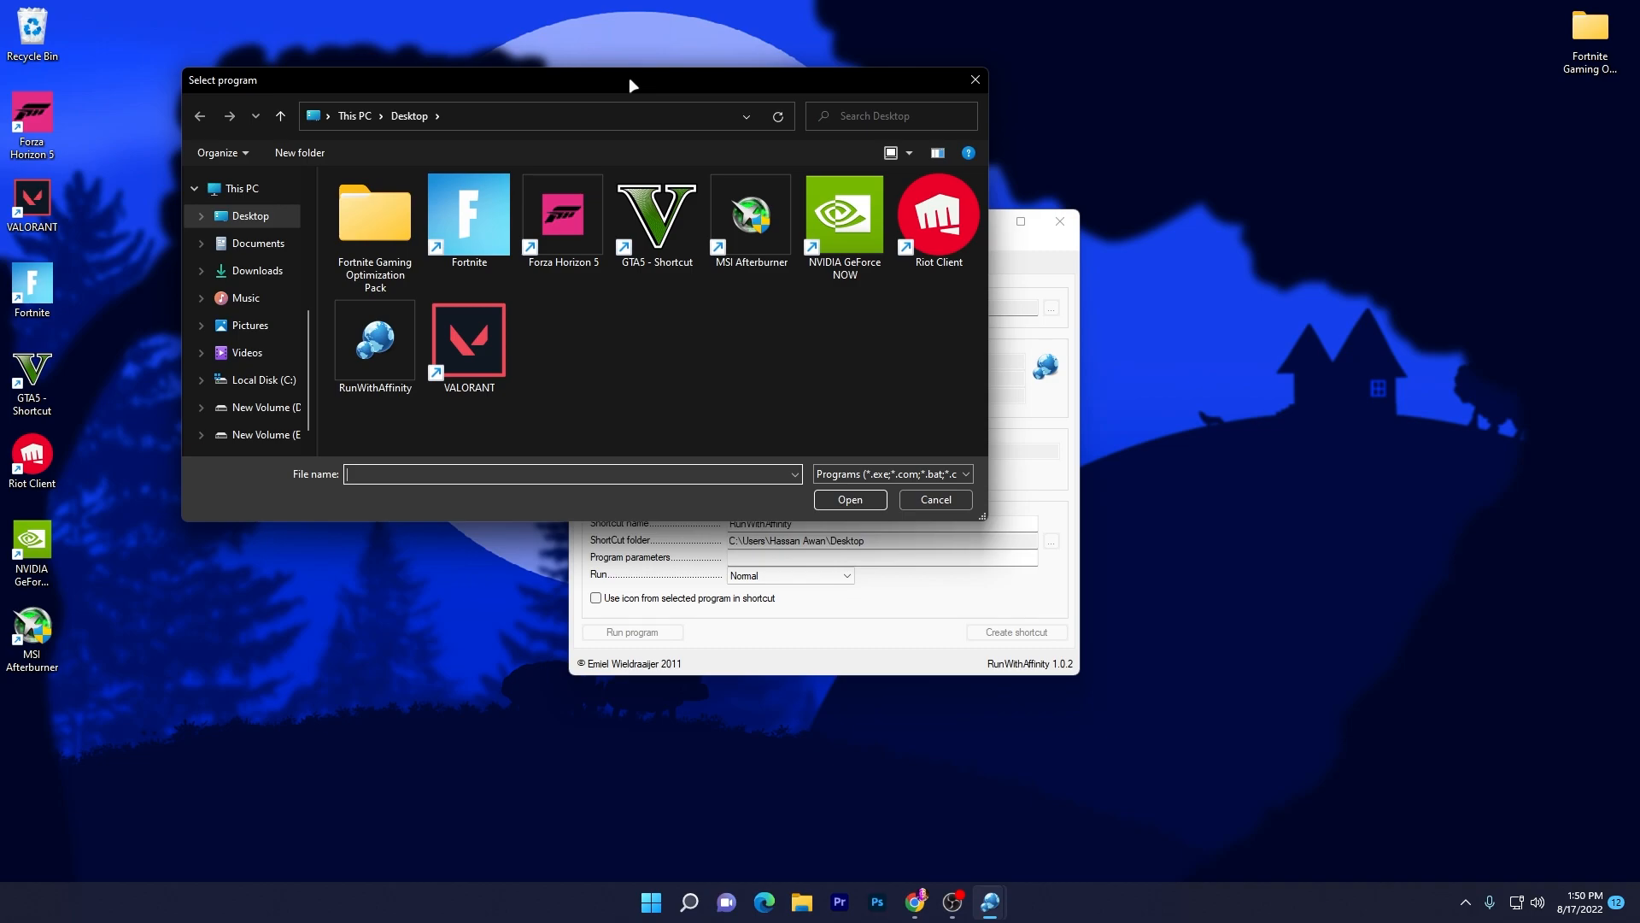
left_click(257, 378)
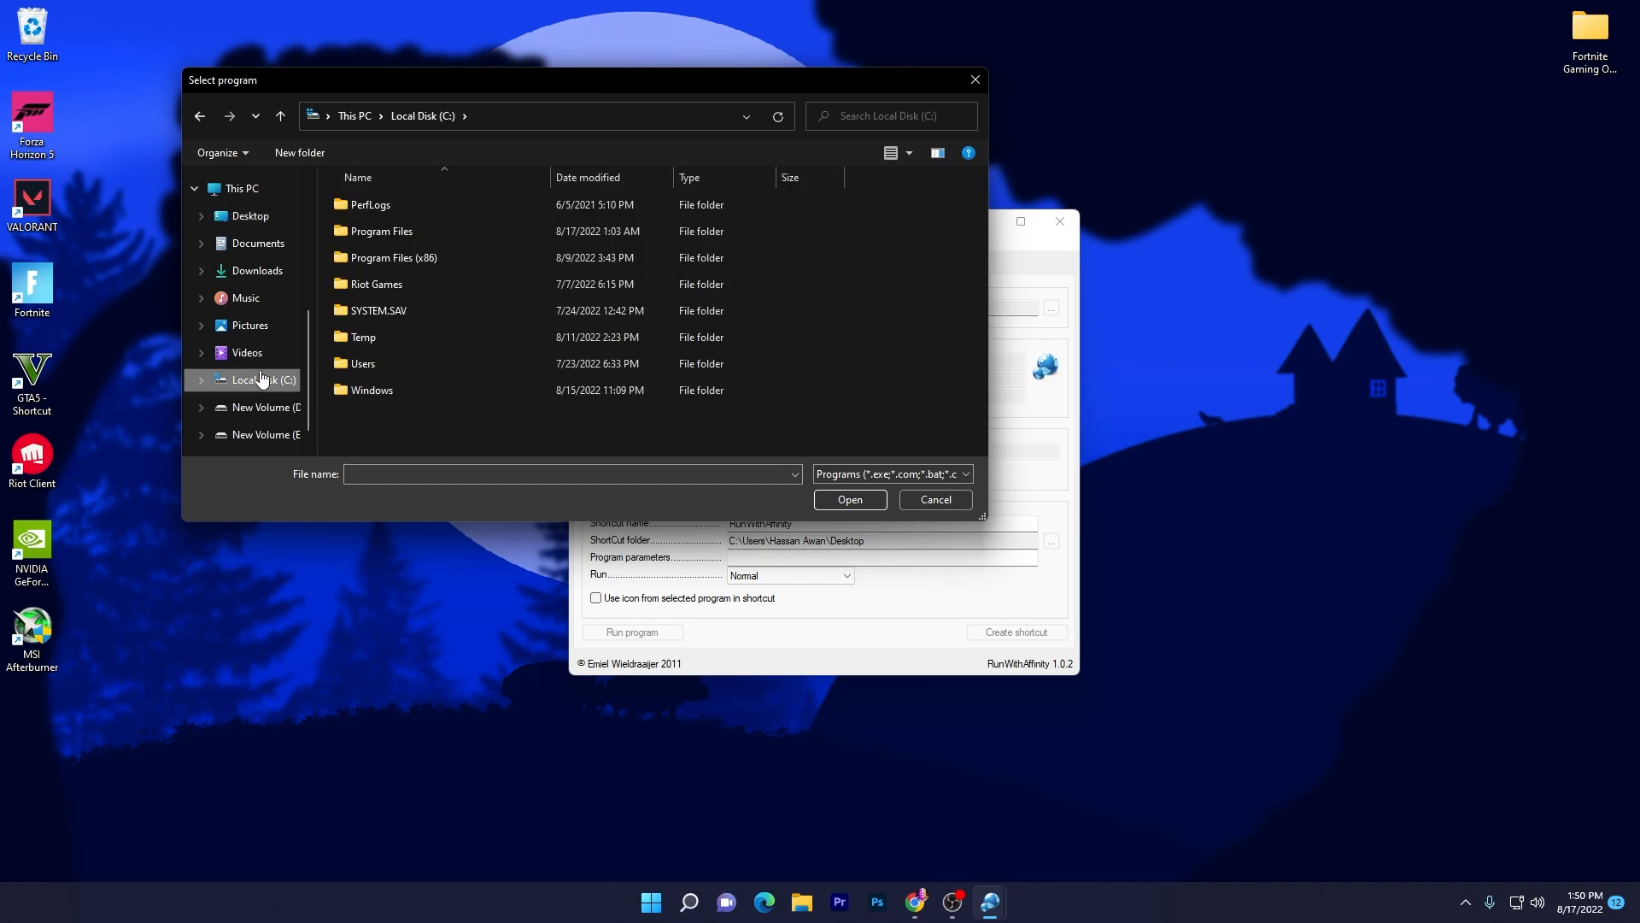
double_click(381, 231)
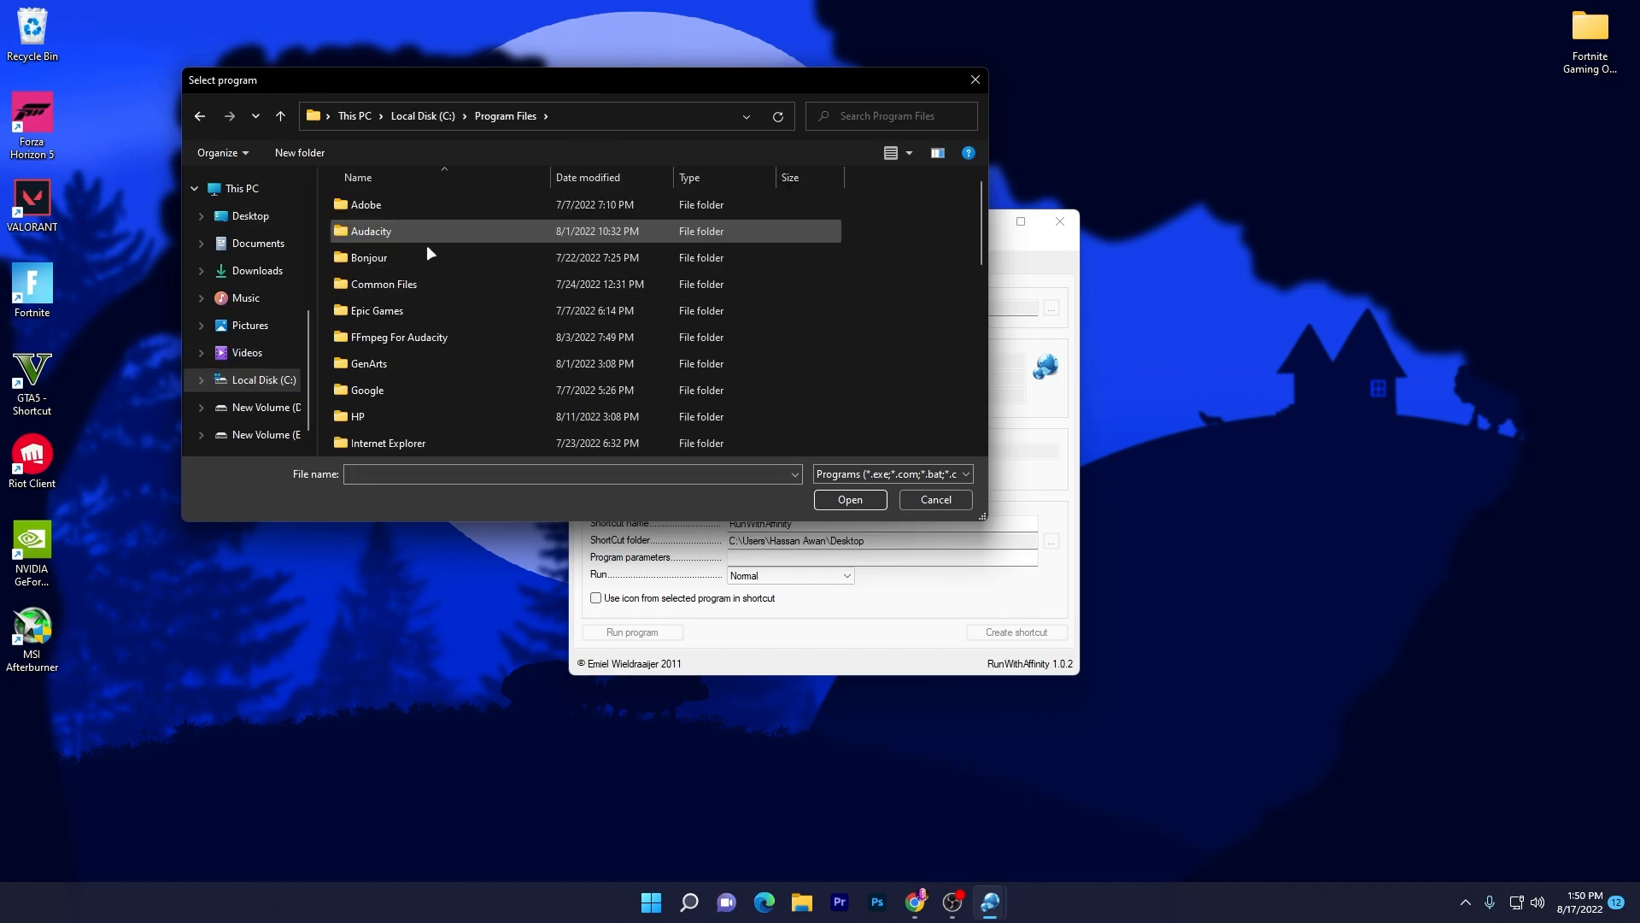
double_click(377, 309)
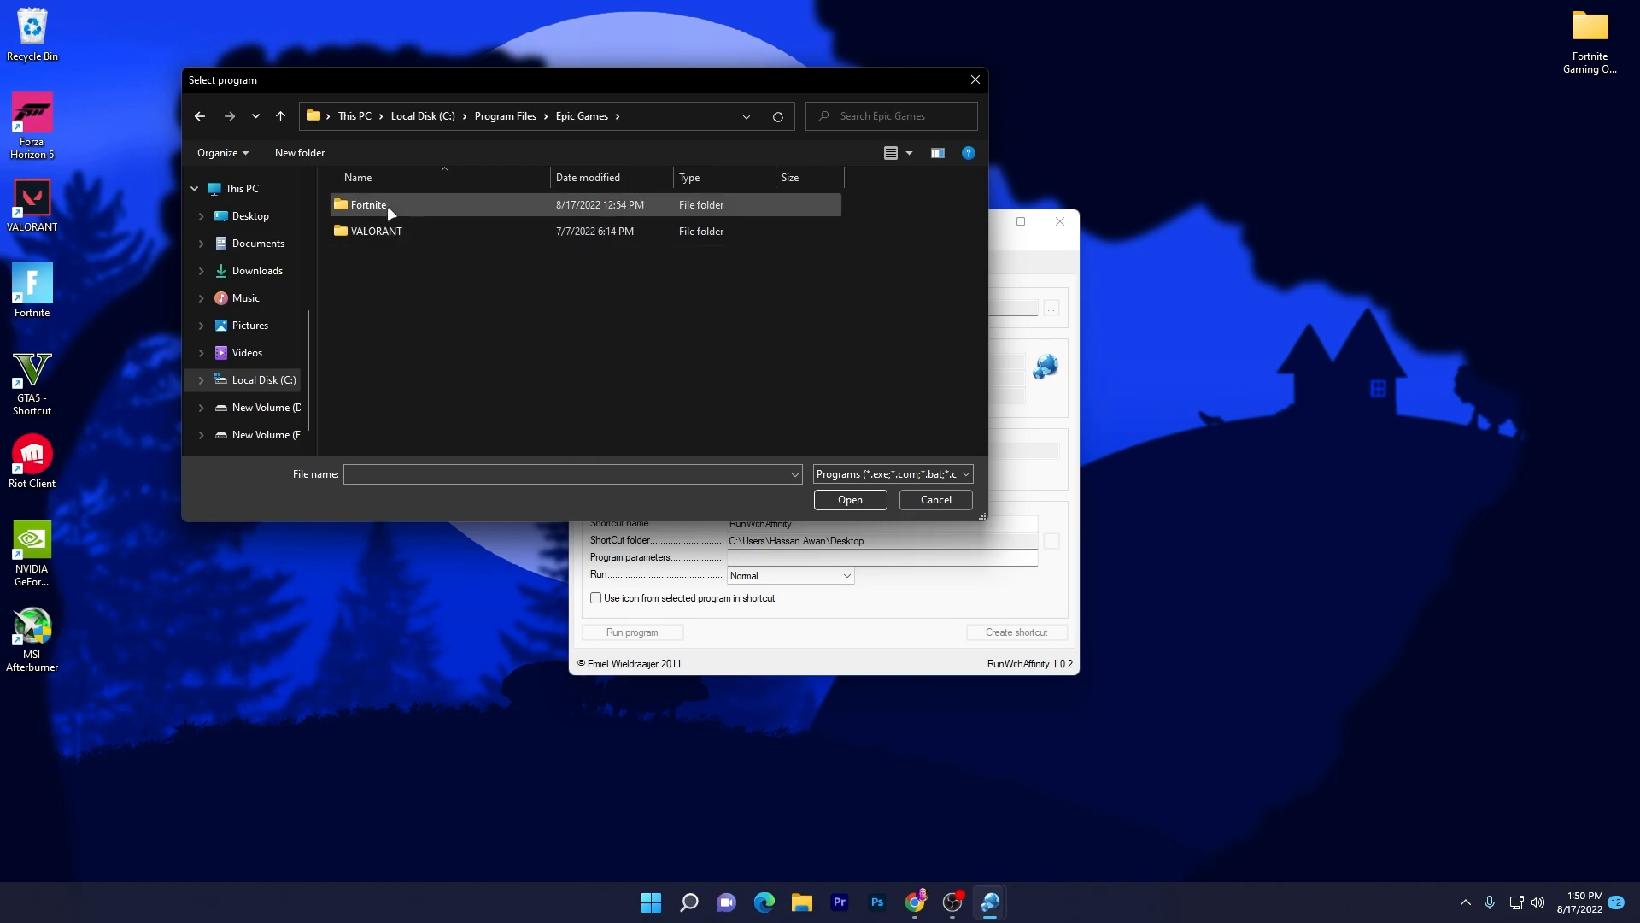
double_click(367, 204)
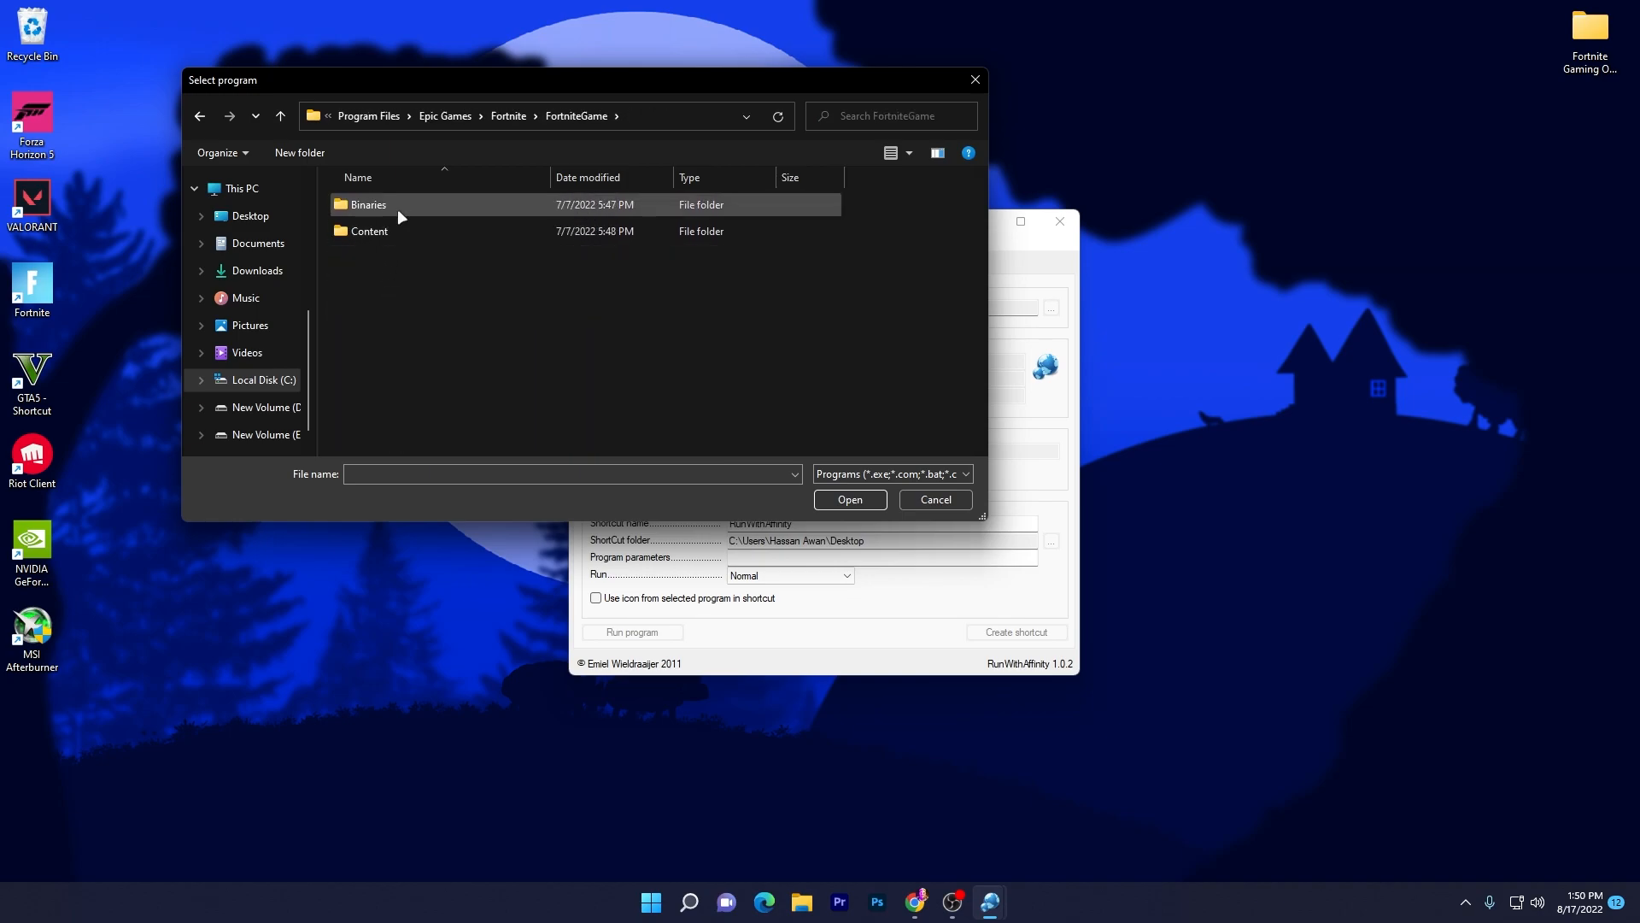
double_click(368, 204)
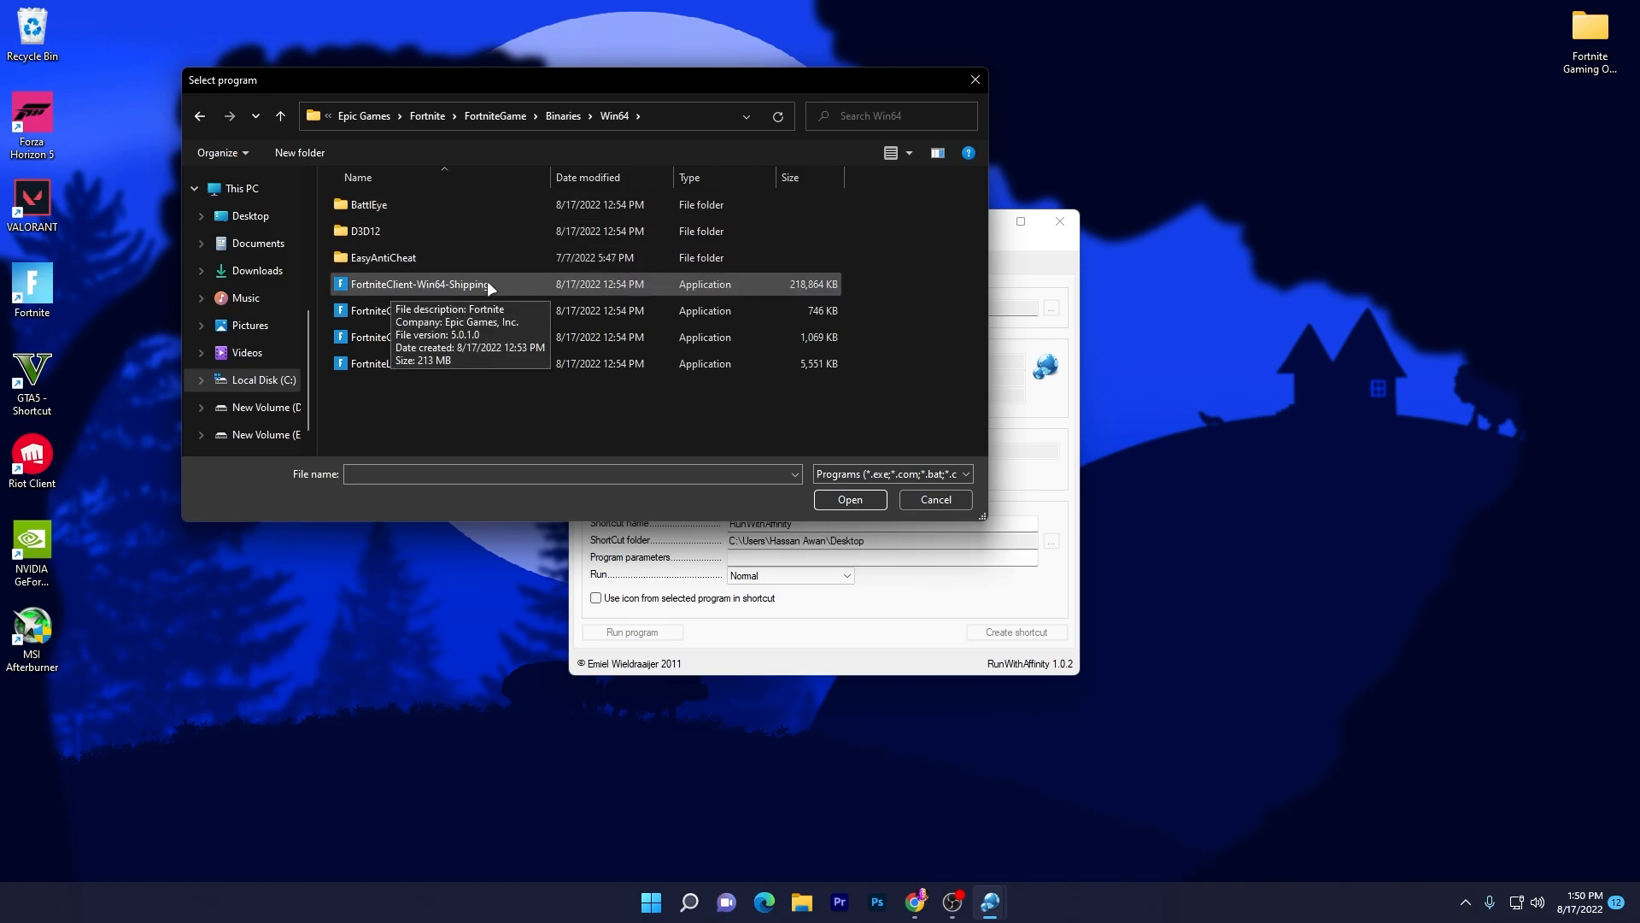
left_click(420, 284)
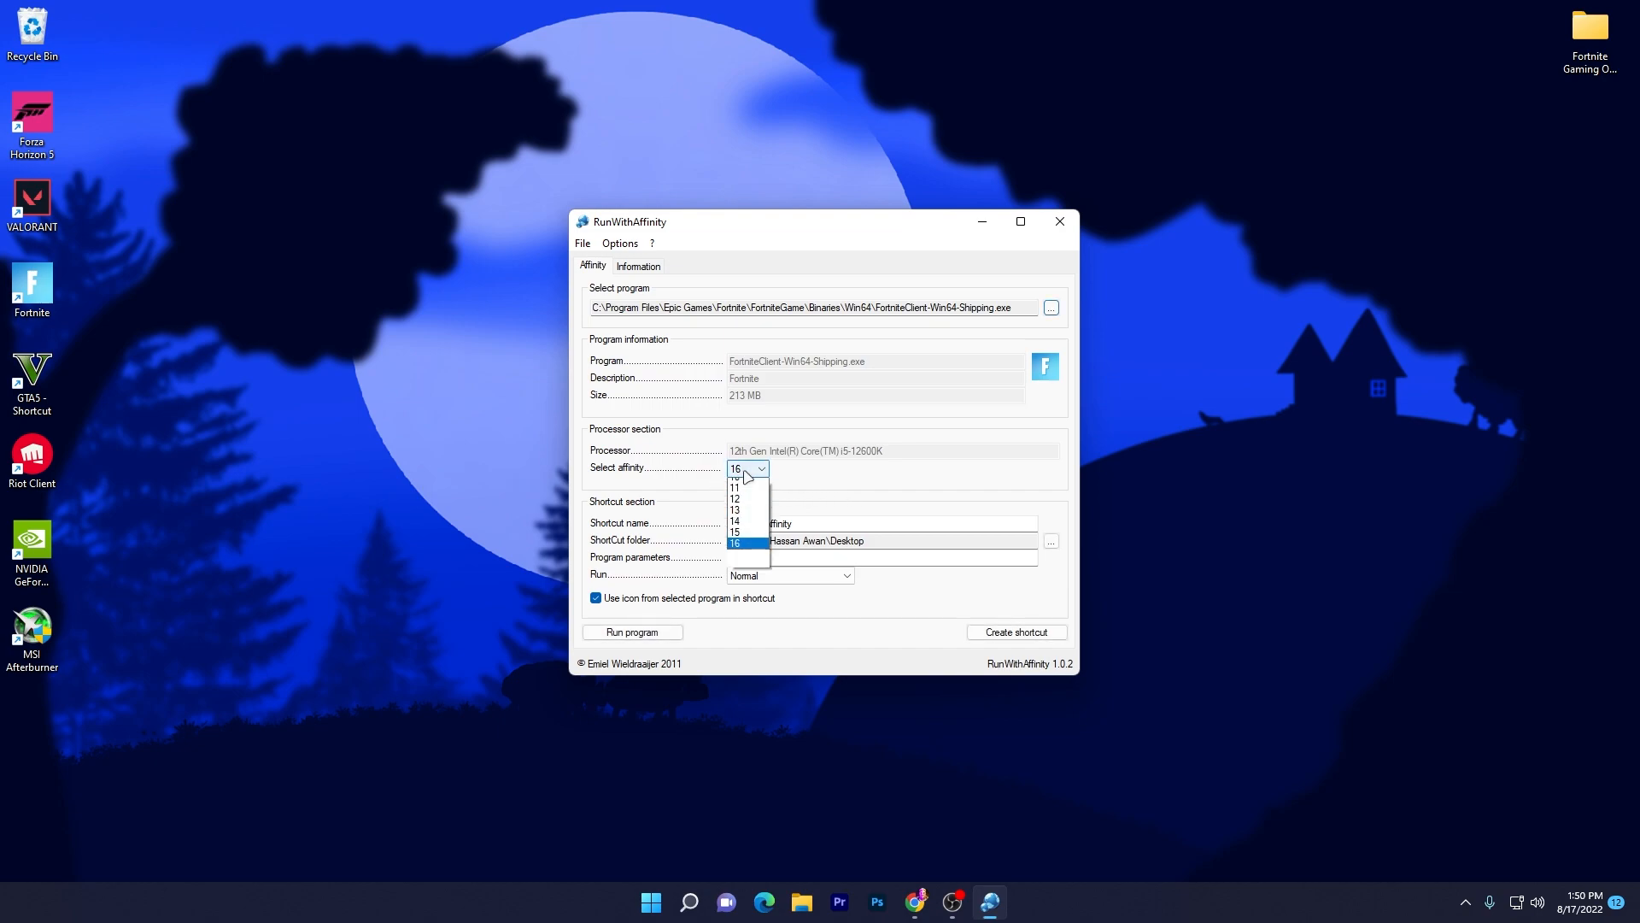
- Create a 'RunWithAffinity Fortnite' shortcut with affinity 16 and maximized launch
left_click(735, 544)
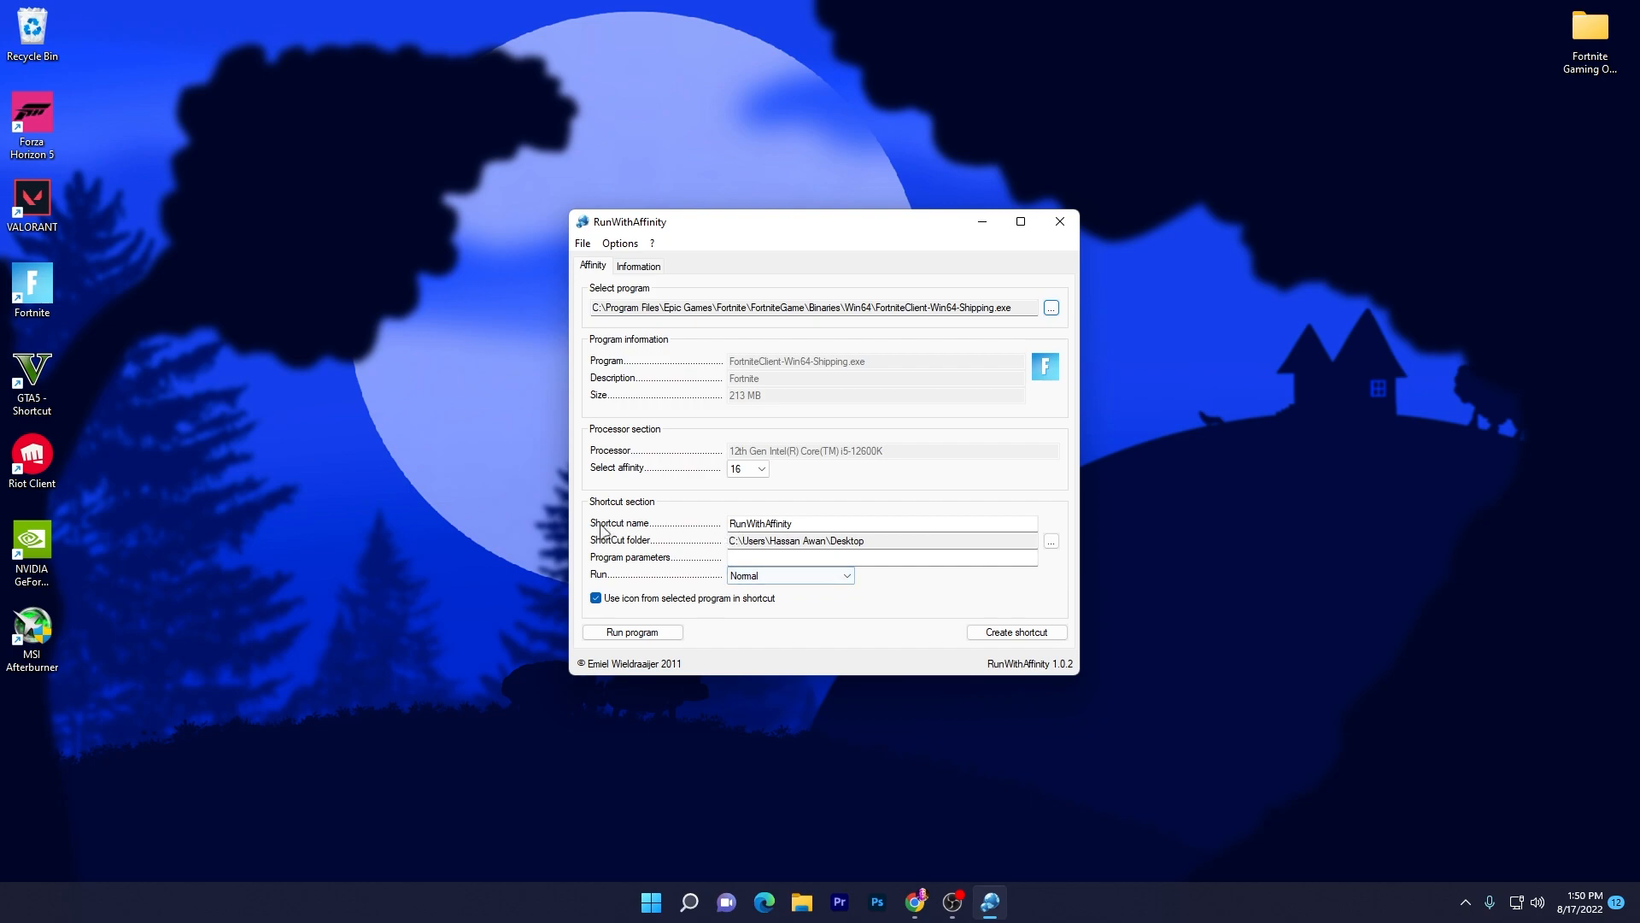
left_click(882, 523)
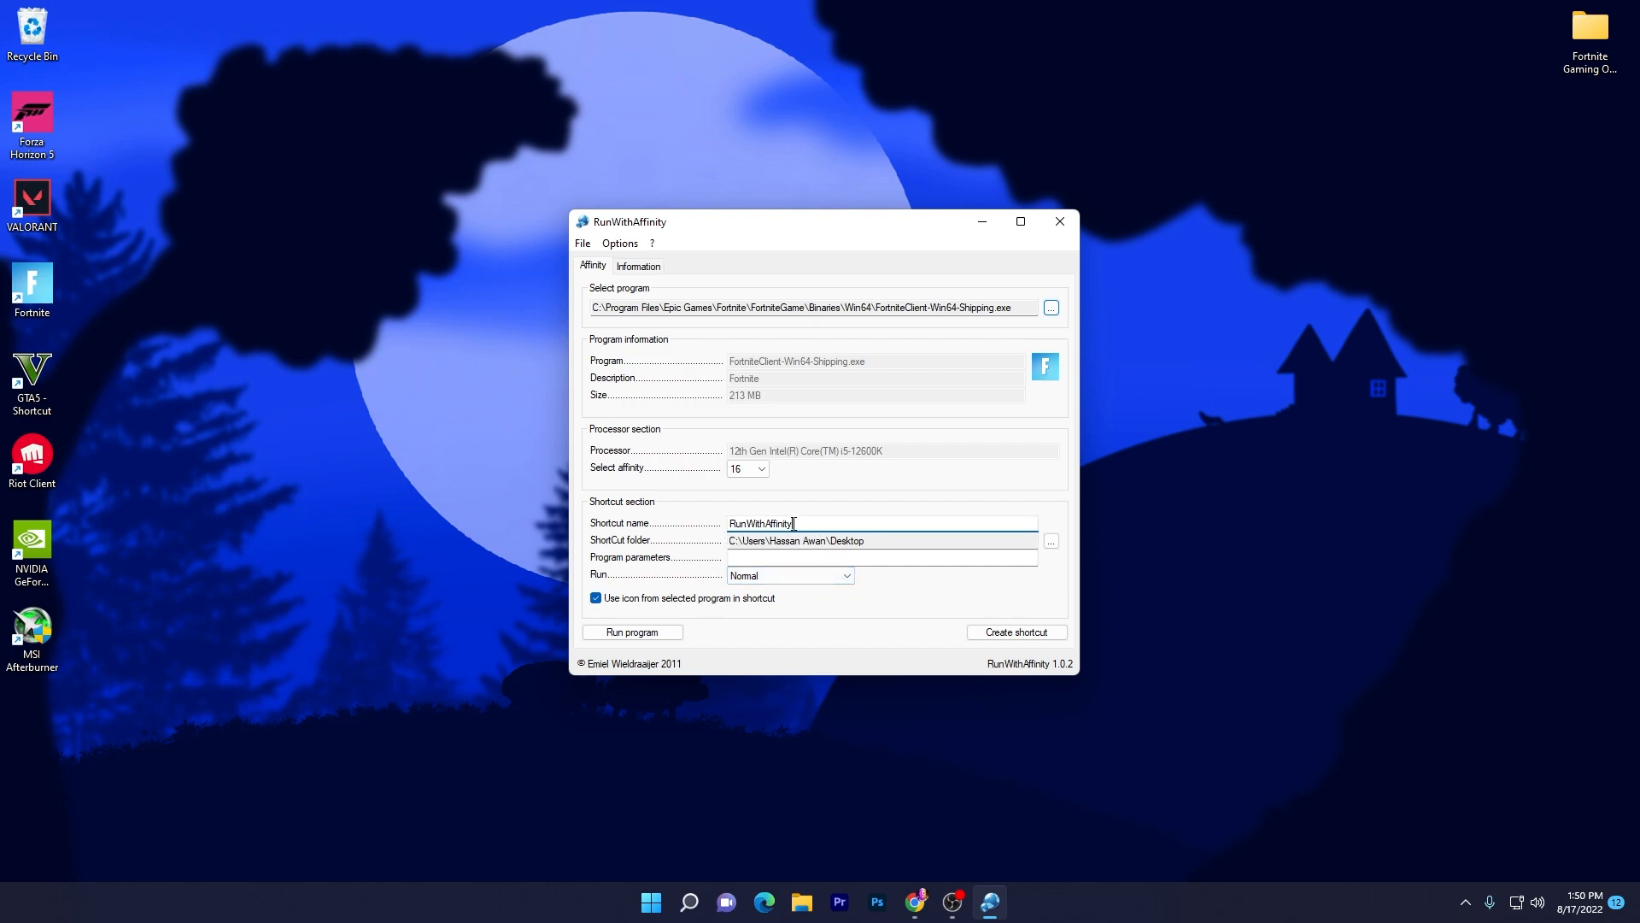
type("For")
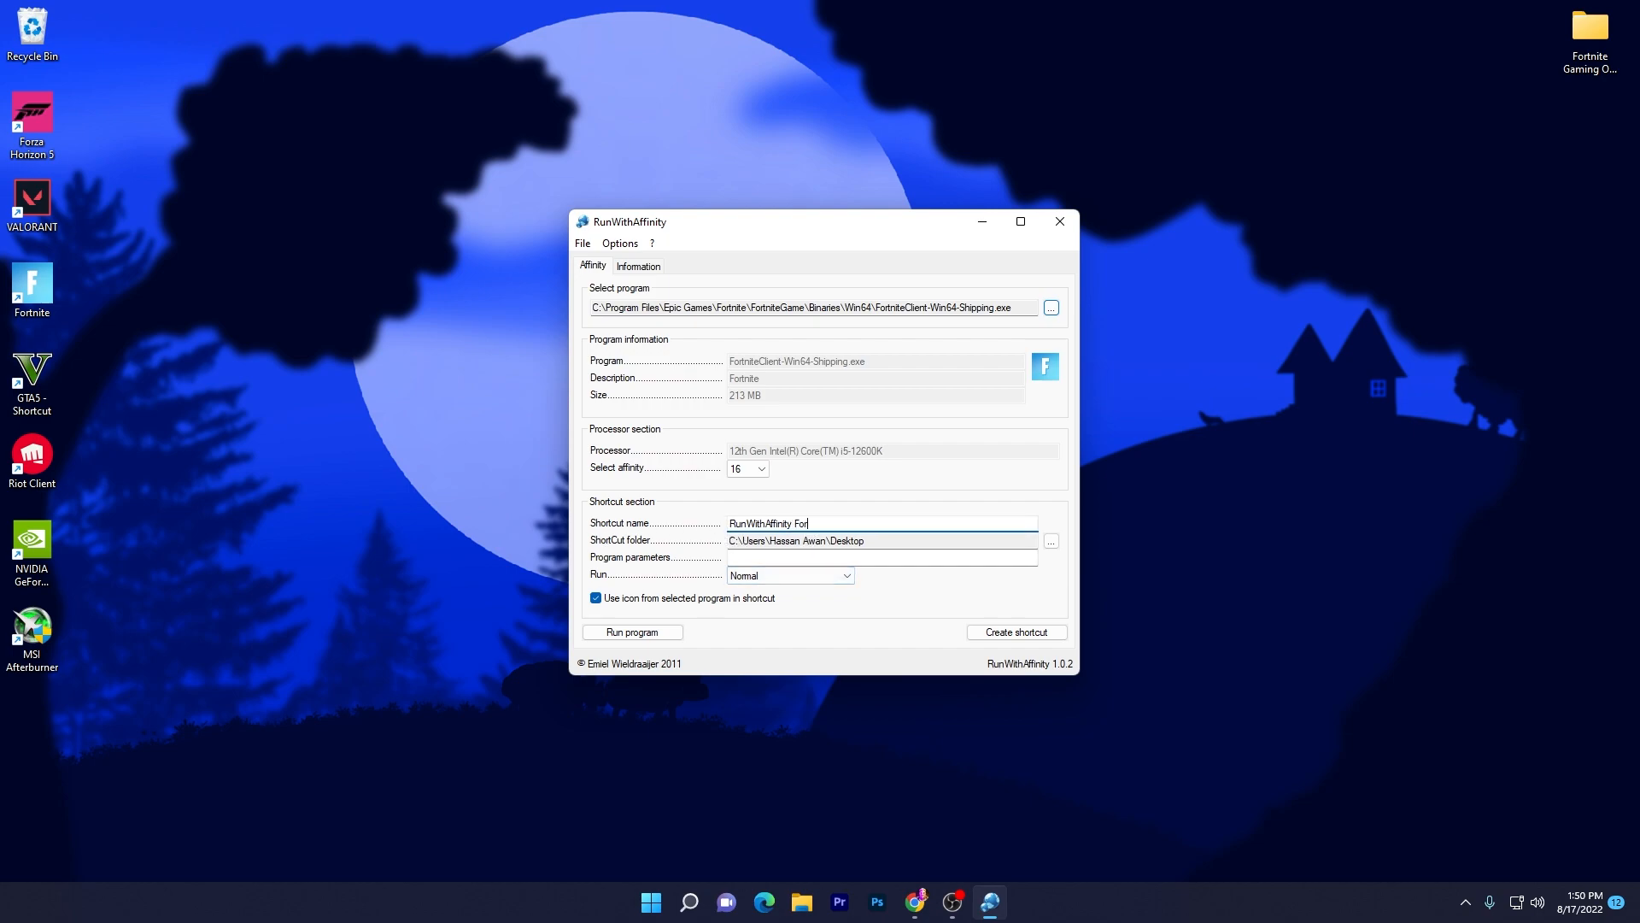
type("tnite")
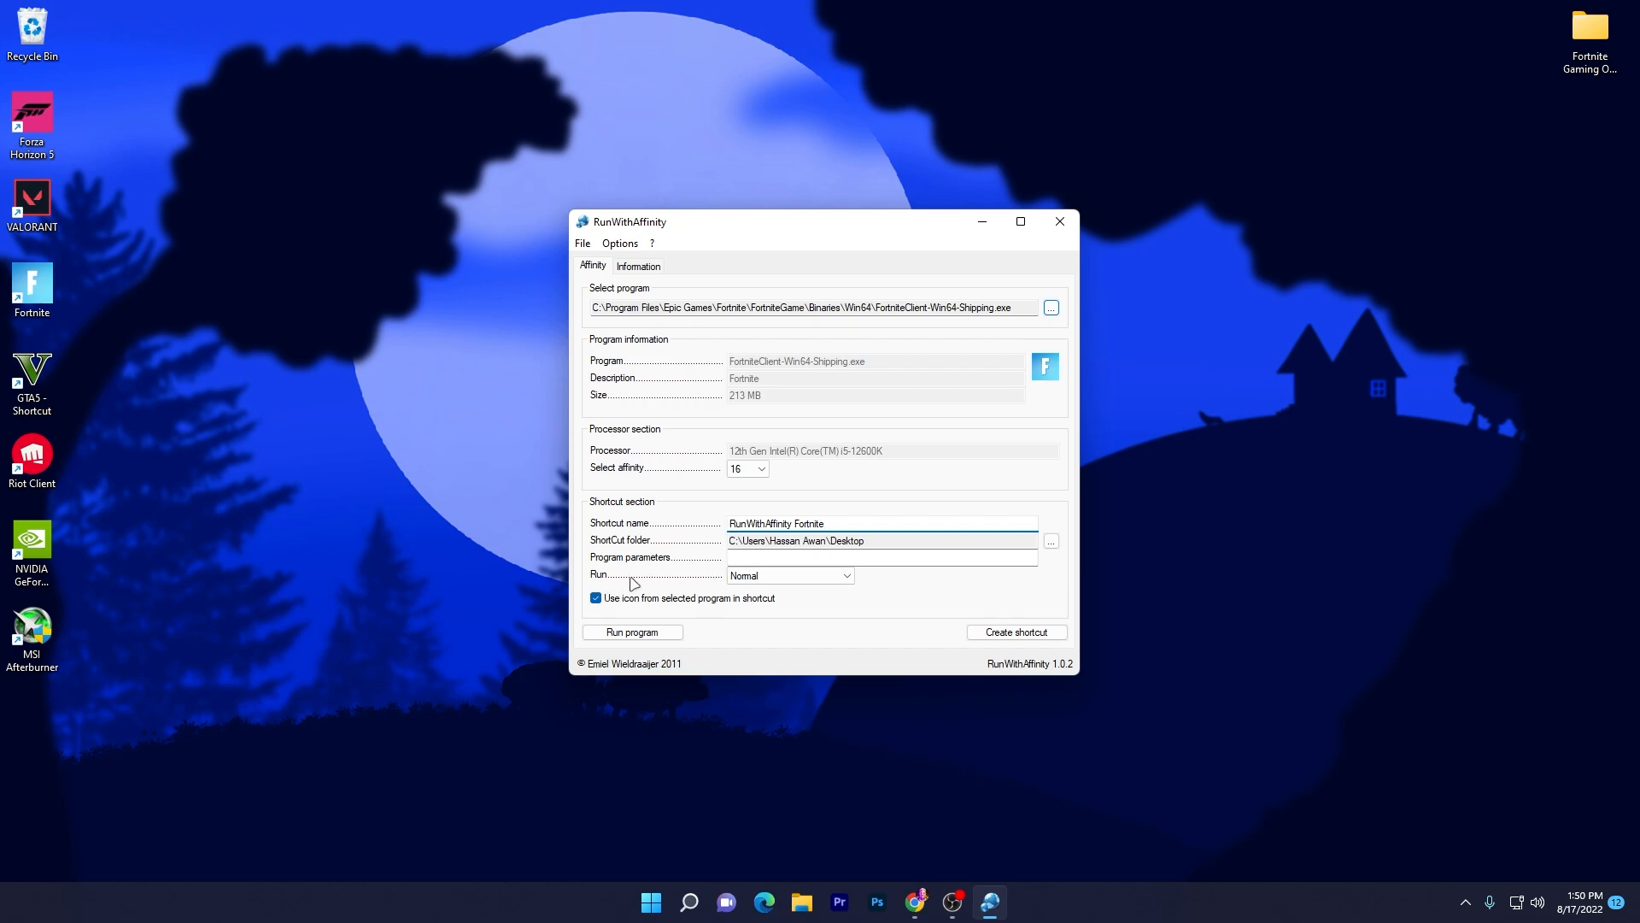
left_click(787, 575)
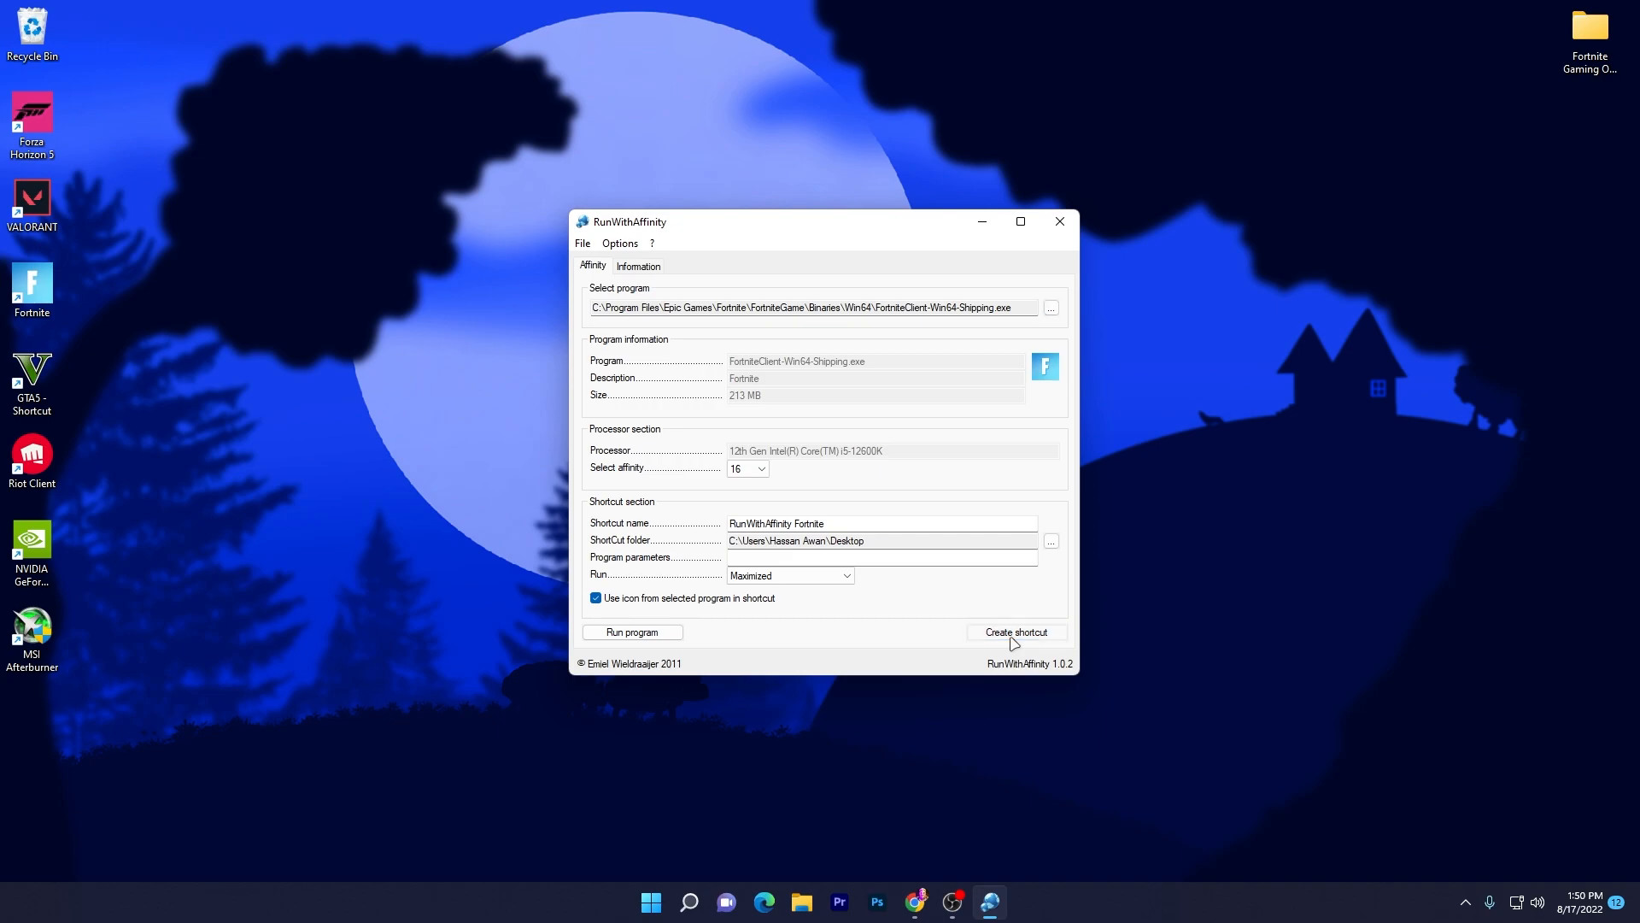
left_click(1015, 631)
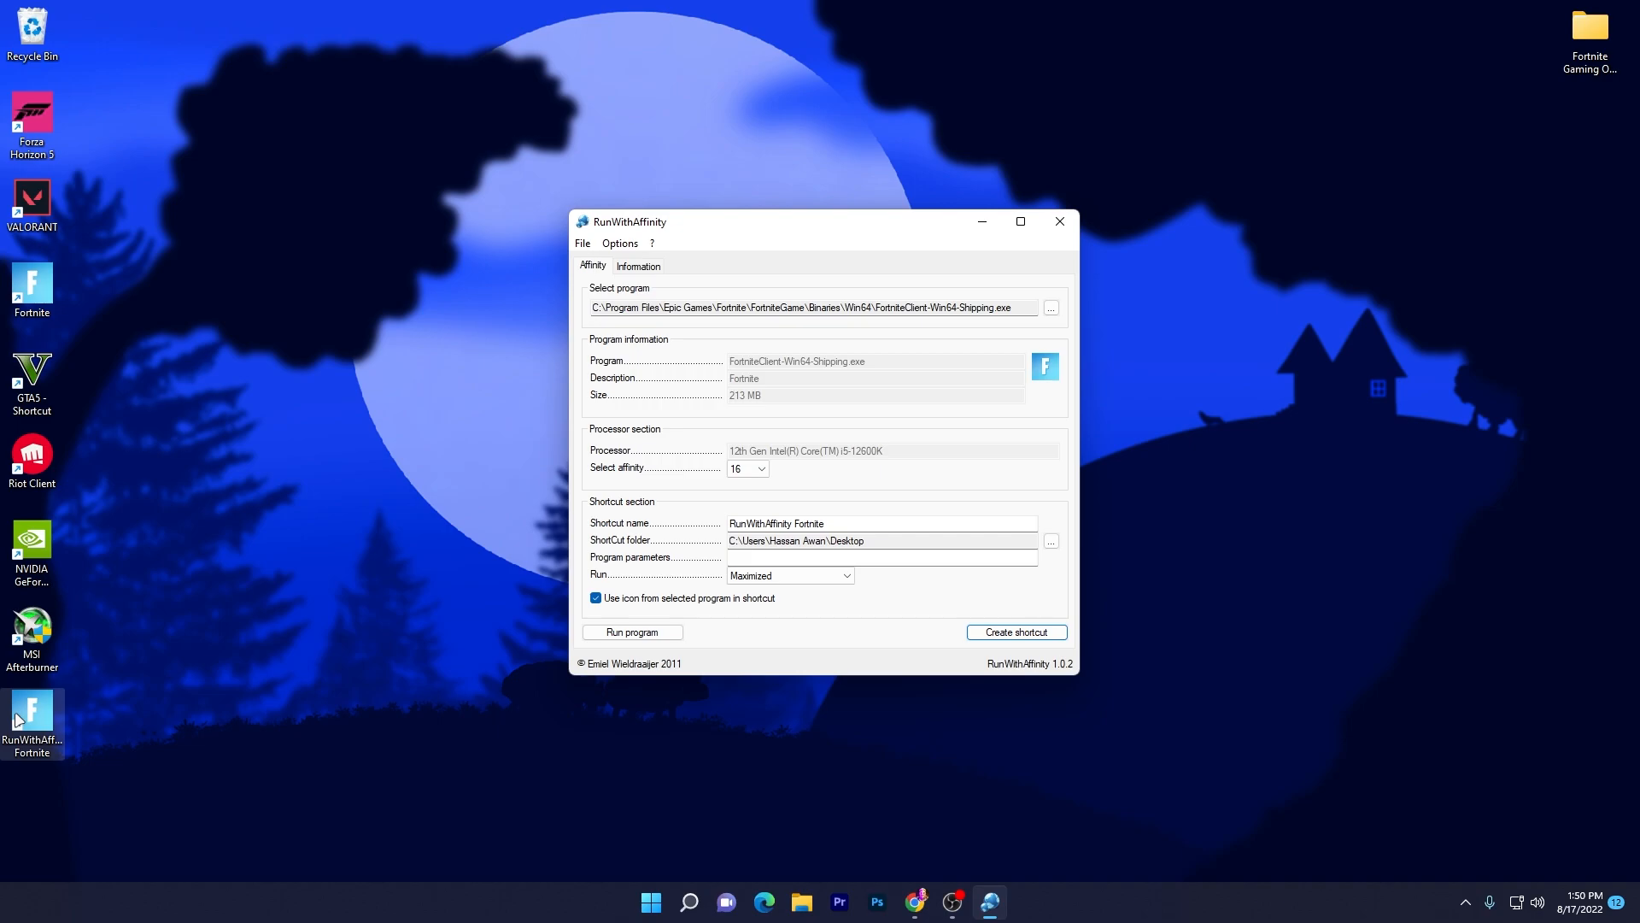
left_click(1049, 307)
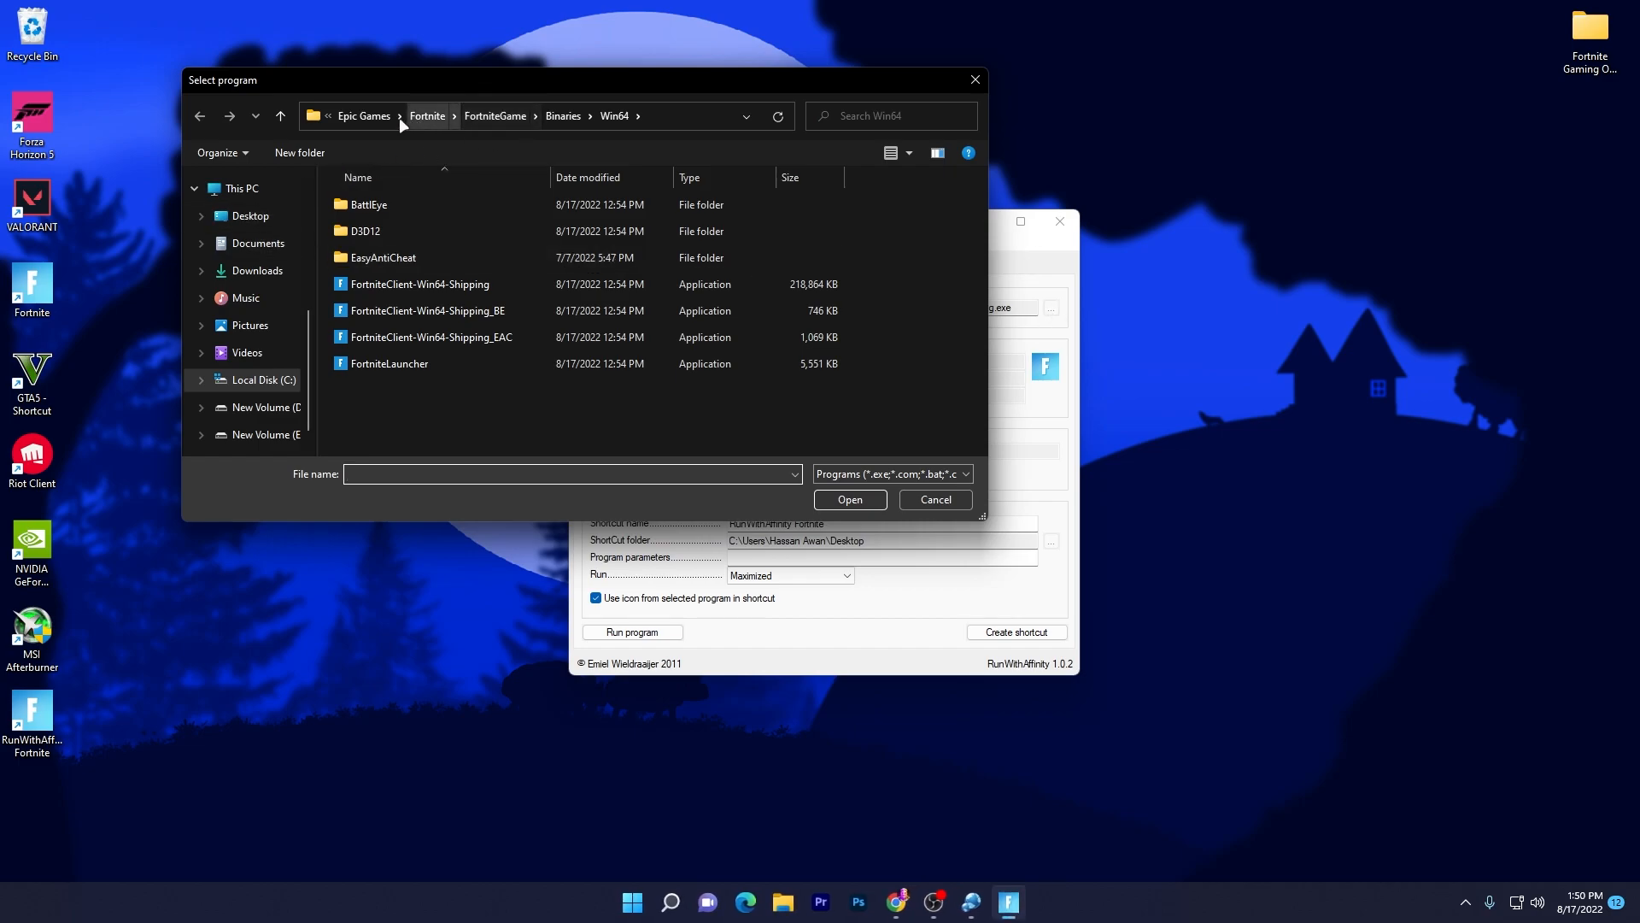
- Load VALORANT-Win64-Shipping from C:\Riot Games\VALORANT\...\Binaries\Win64 as the program
left_click(261, 380)
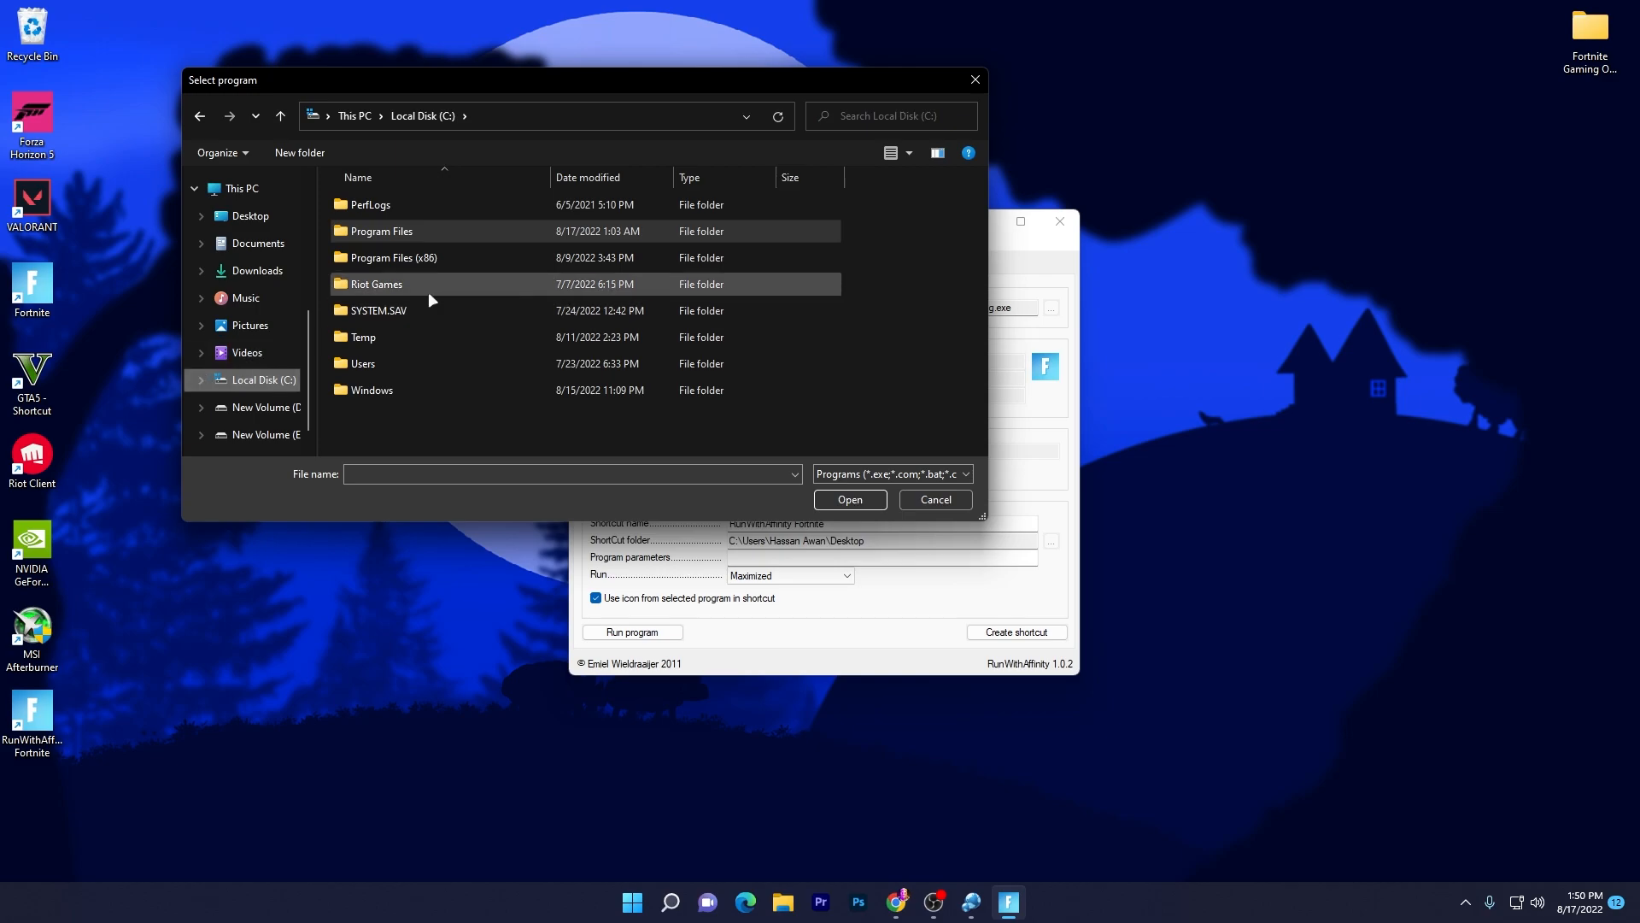
double_click(375, 284)
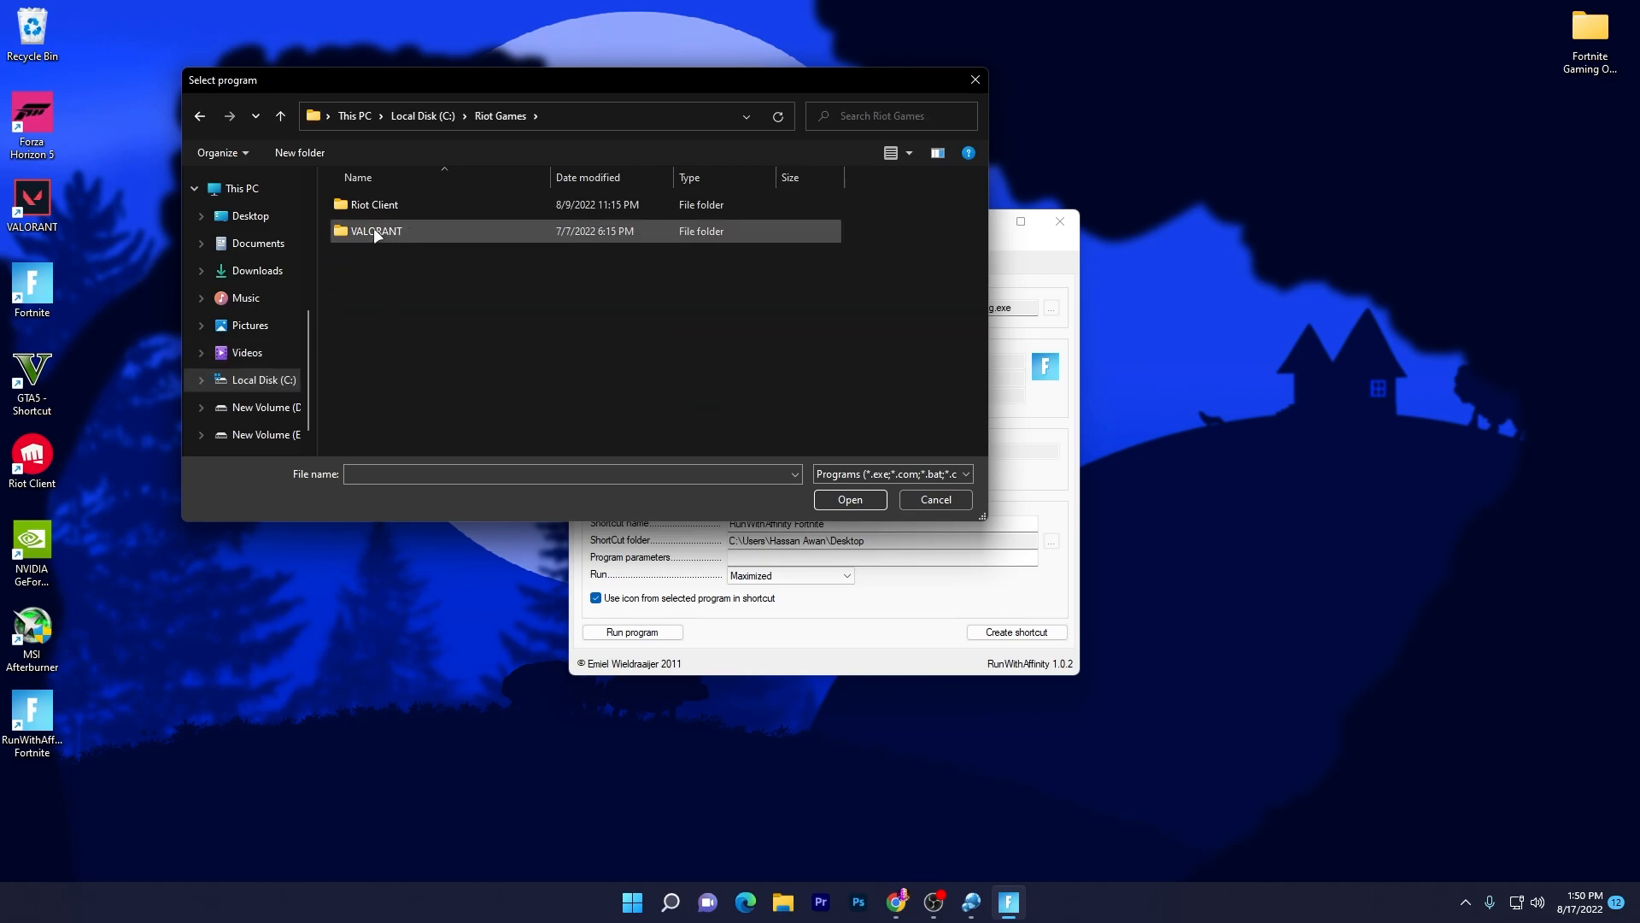
double_click(376, 231)
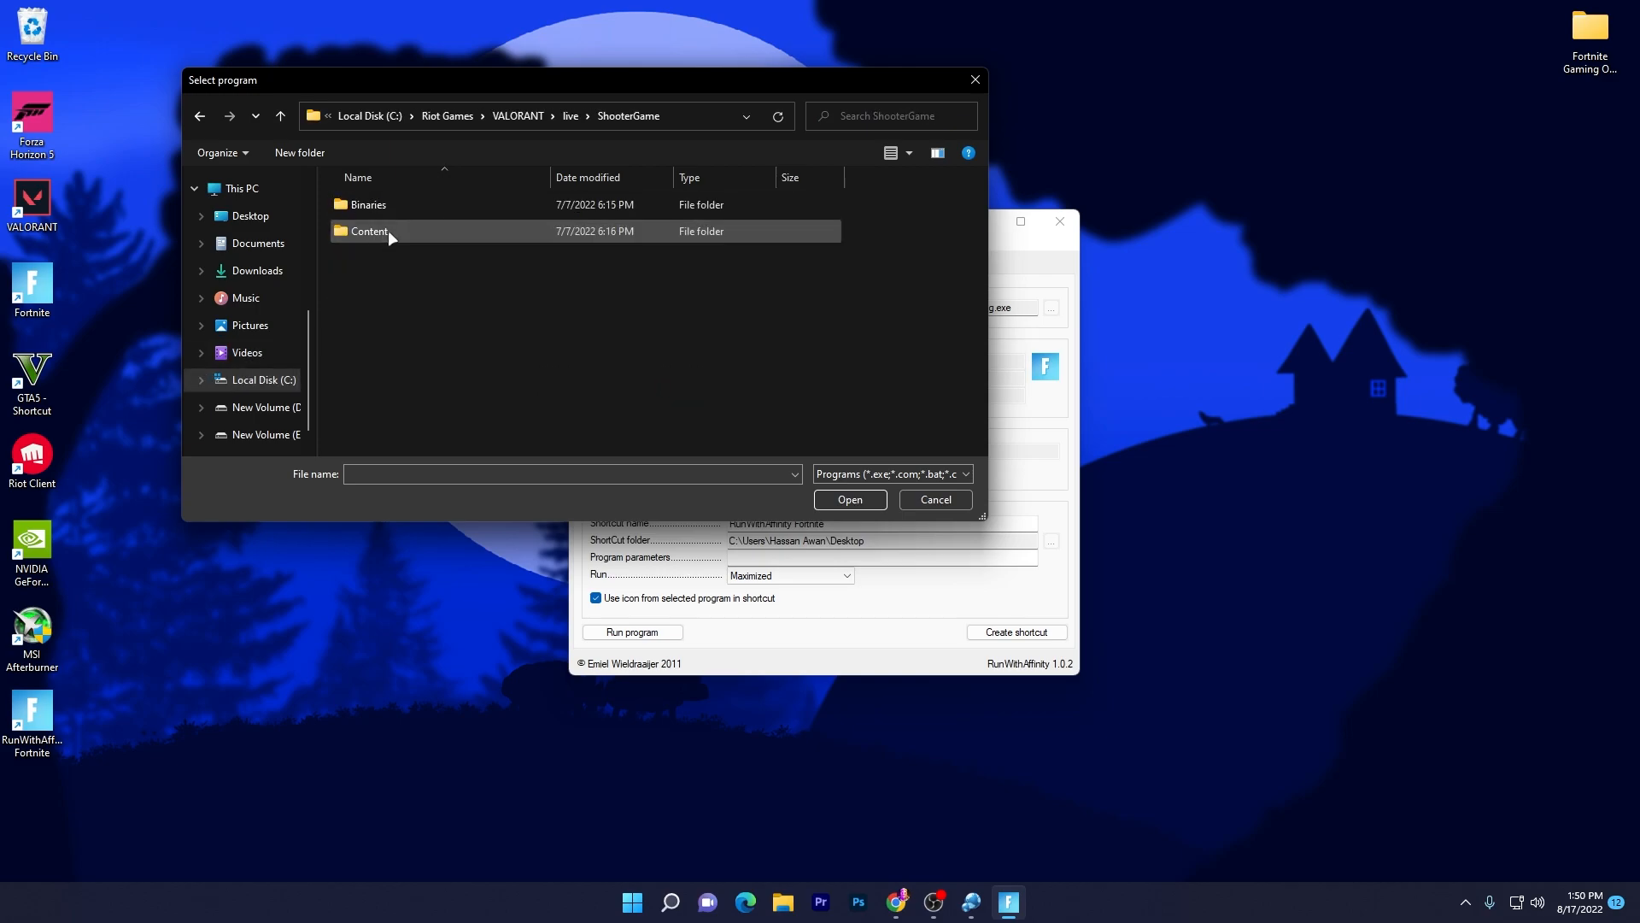
double_click(368, 204)
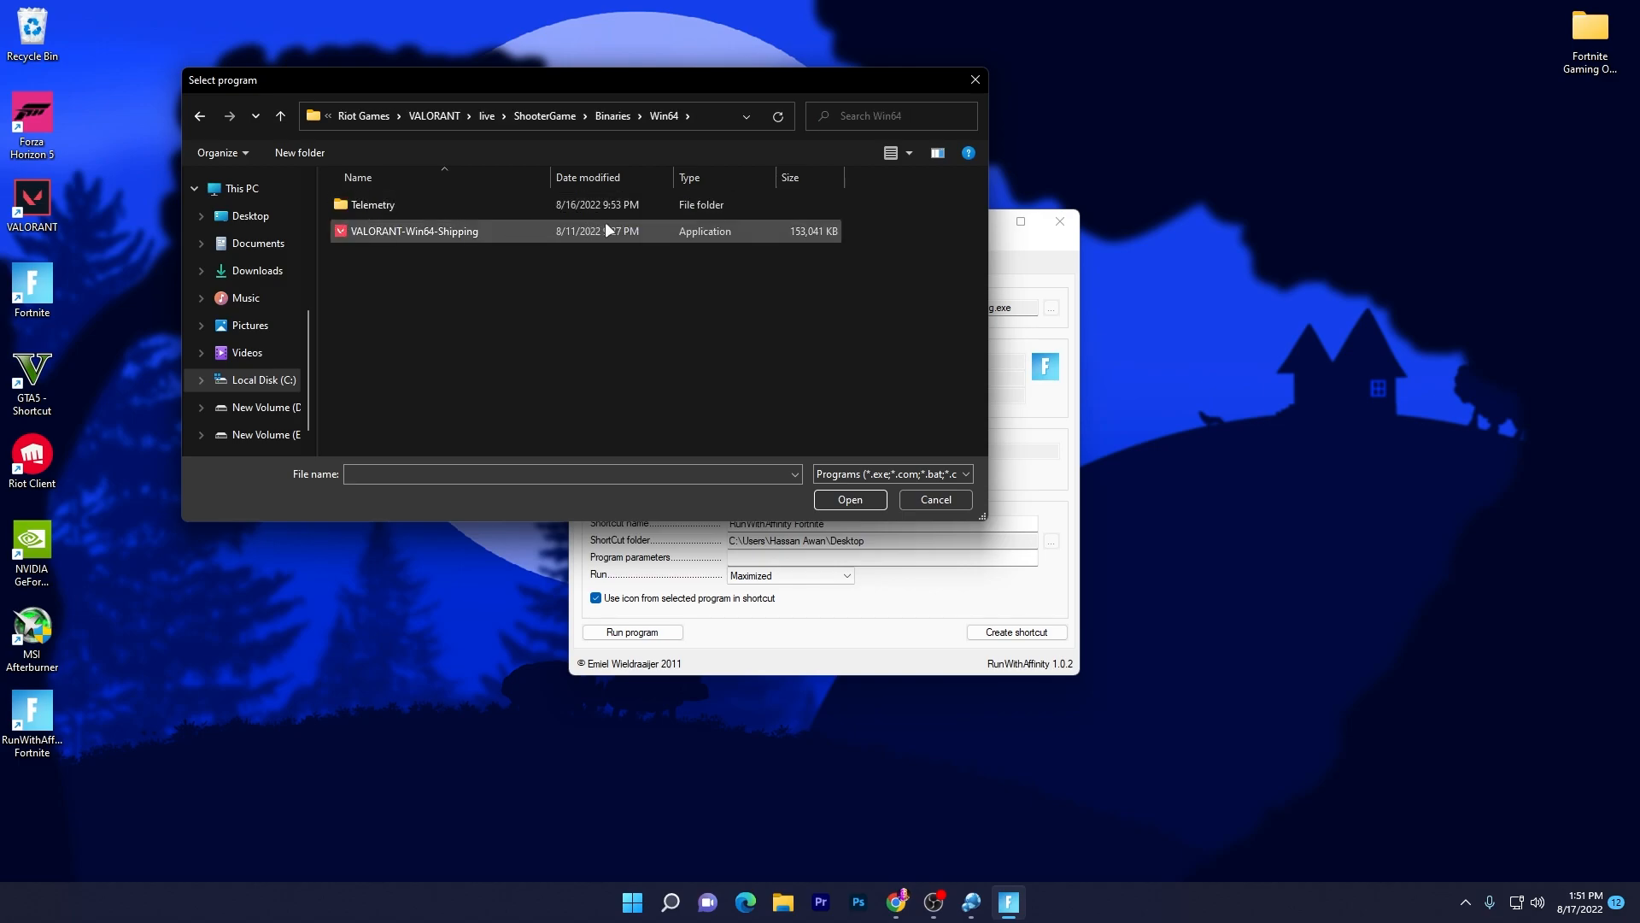
left_click(442, 230)
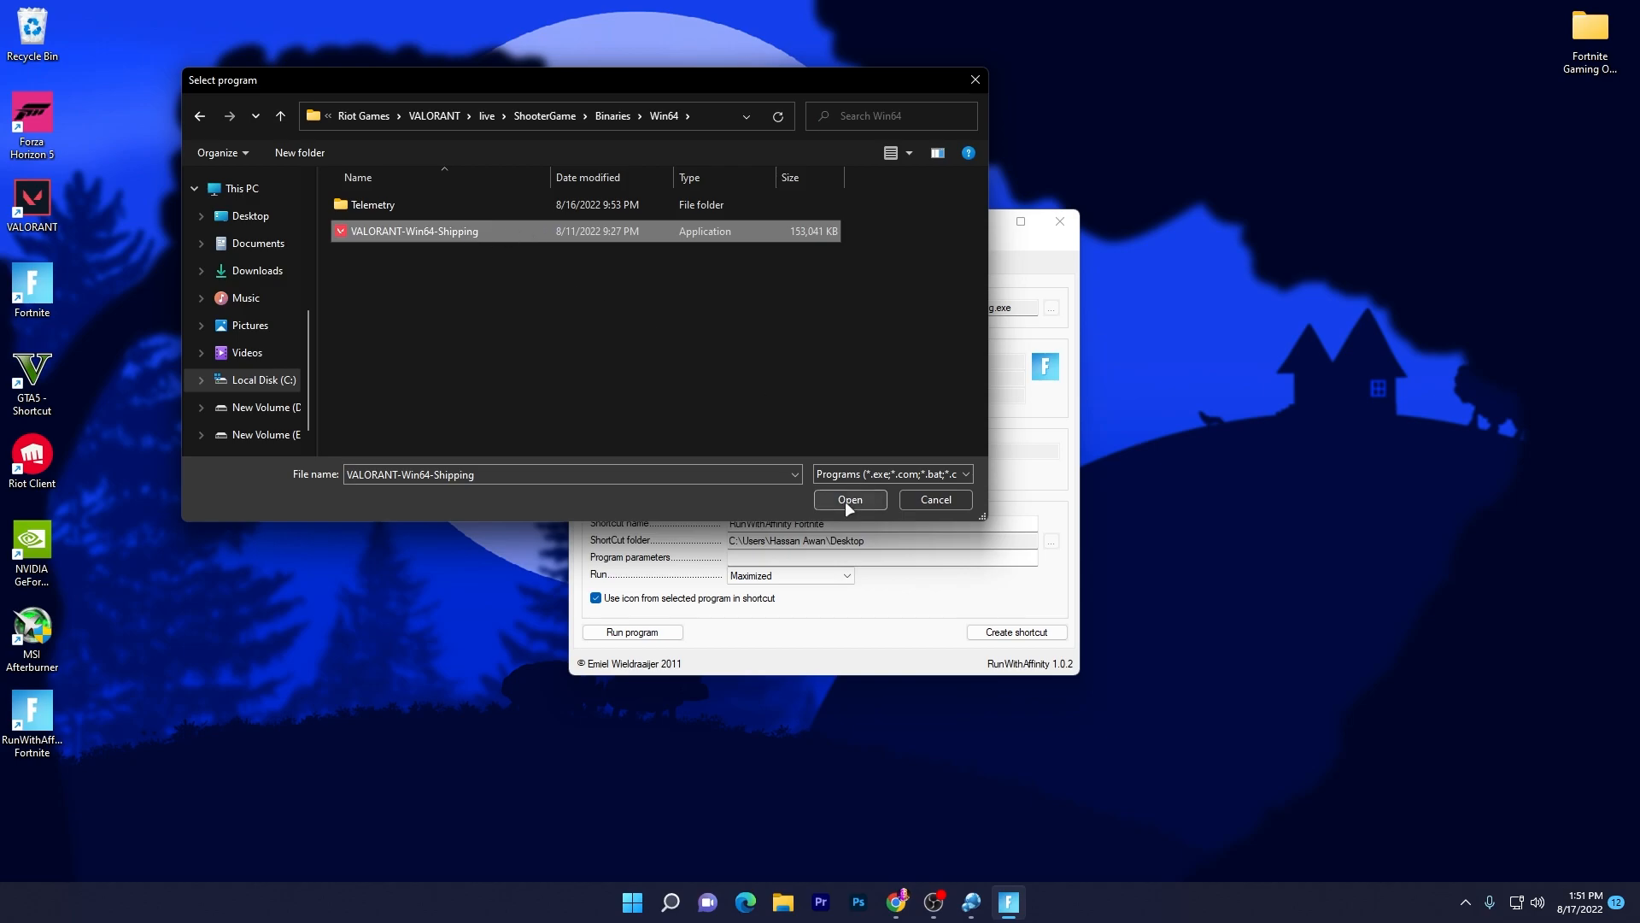
left_click(850, 499)
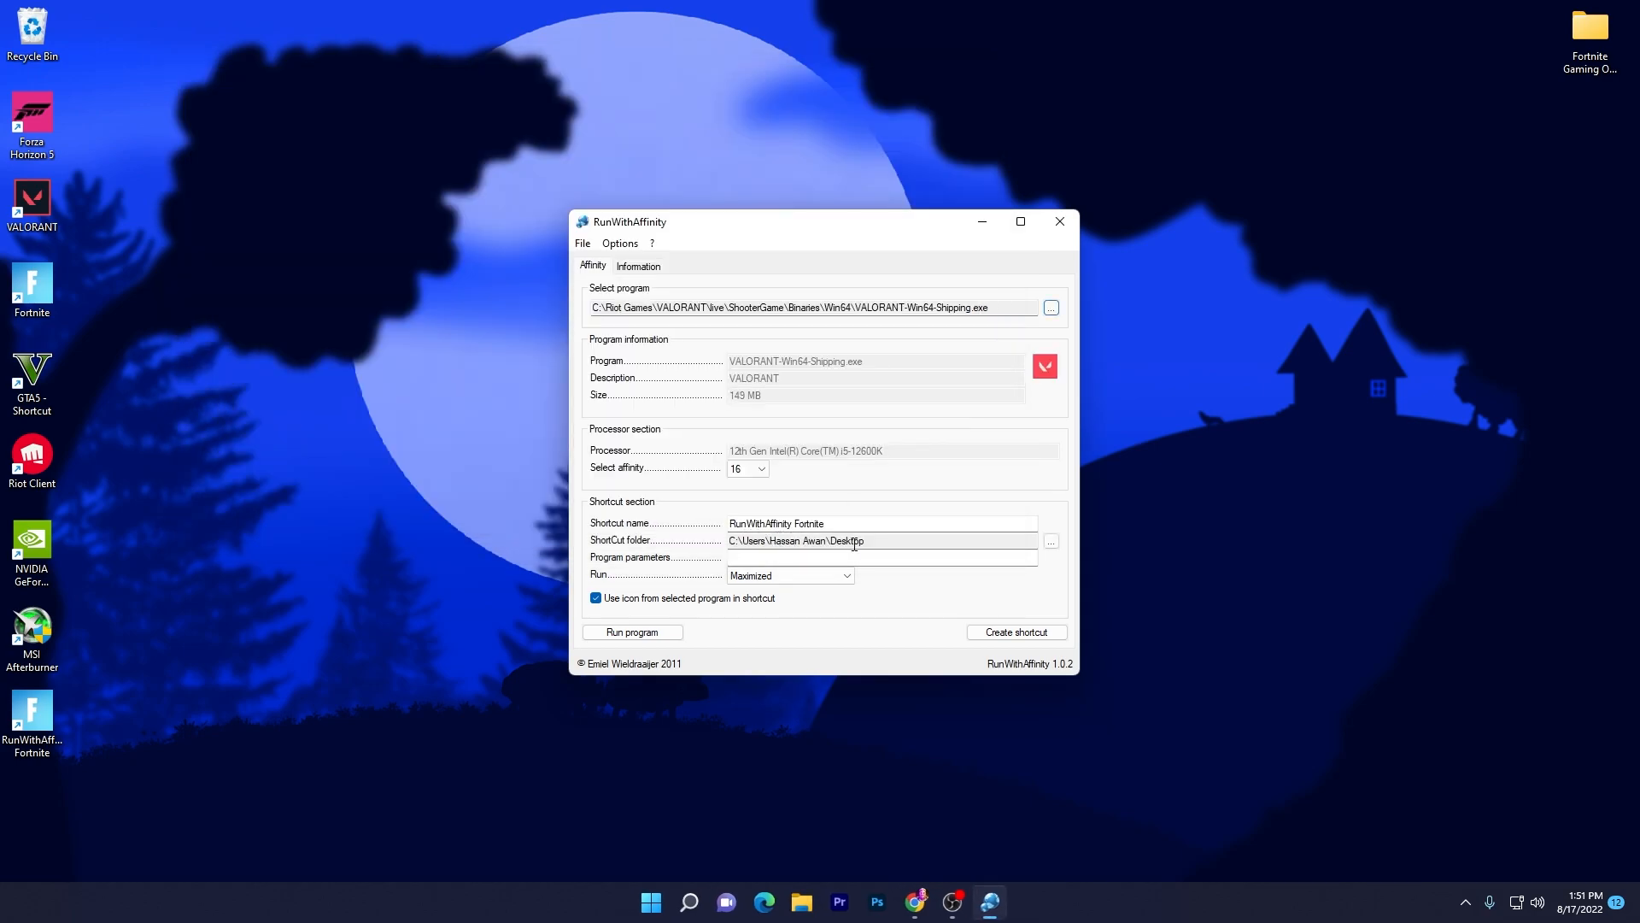
mouse_move(646, 533)
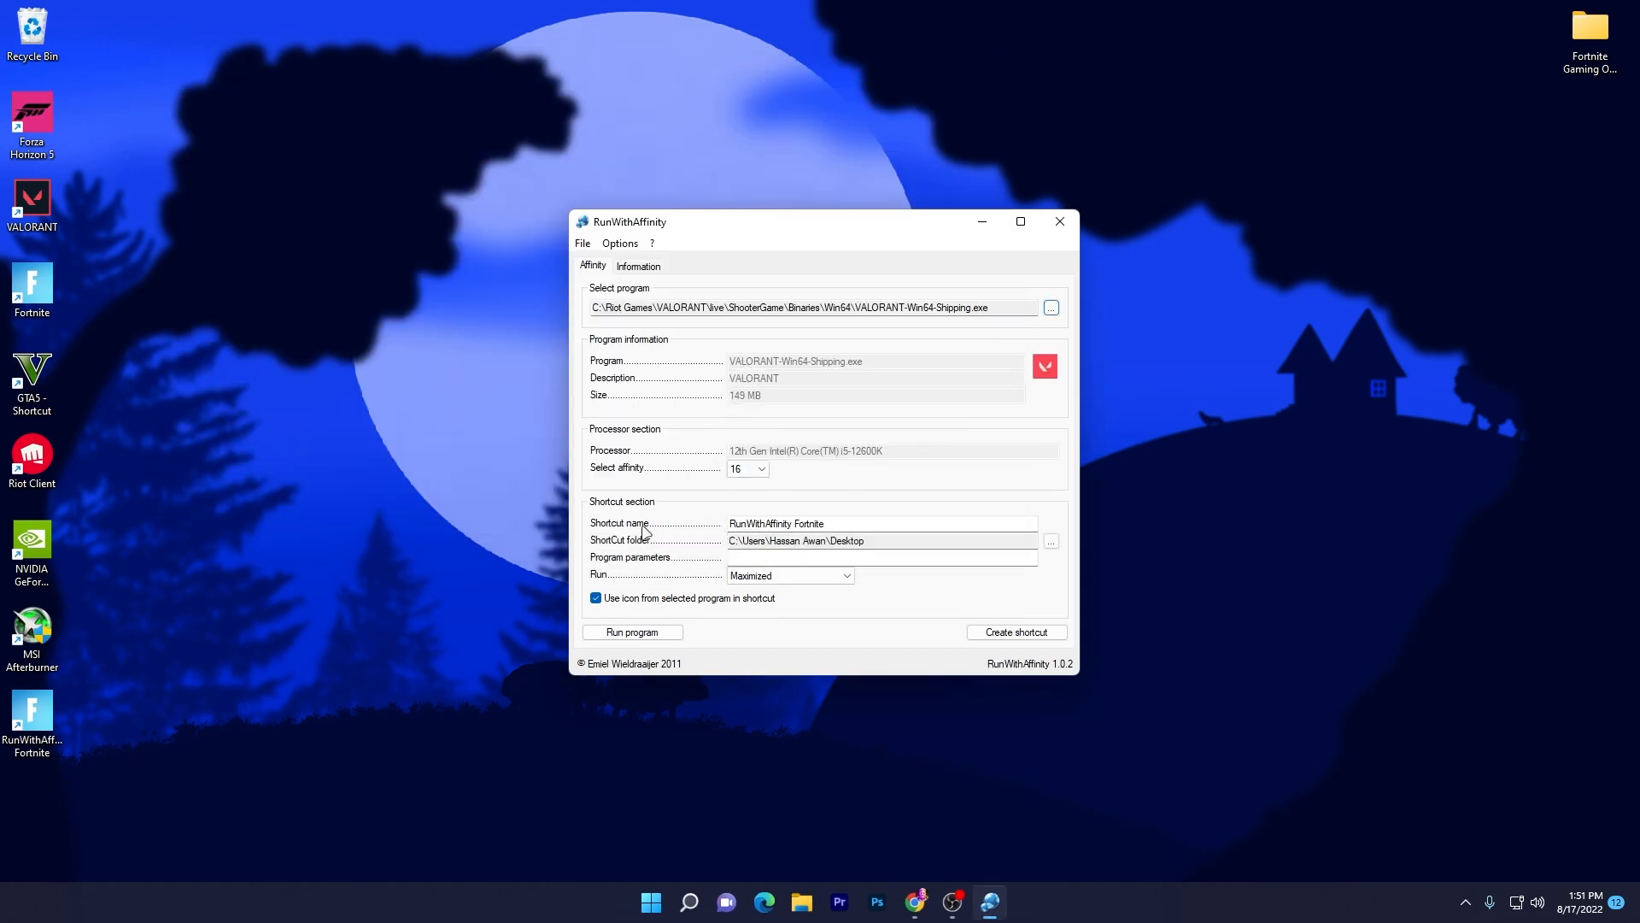
- Replace 'Fortnite' with 'Valorant' in the shortcut name and create the shortcut
double_click(807, 523)
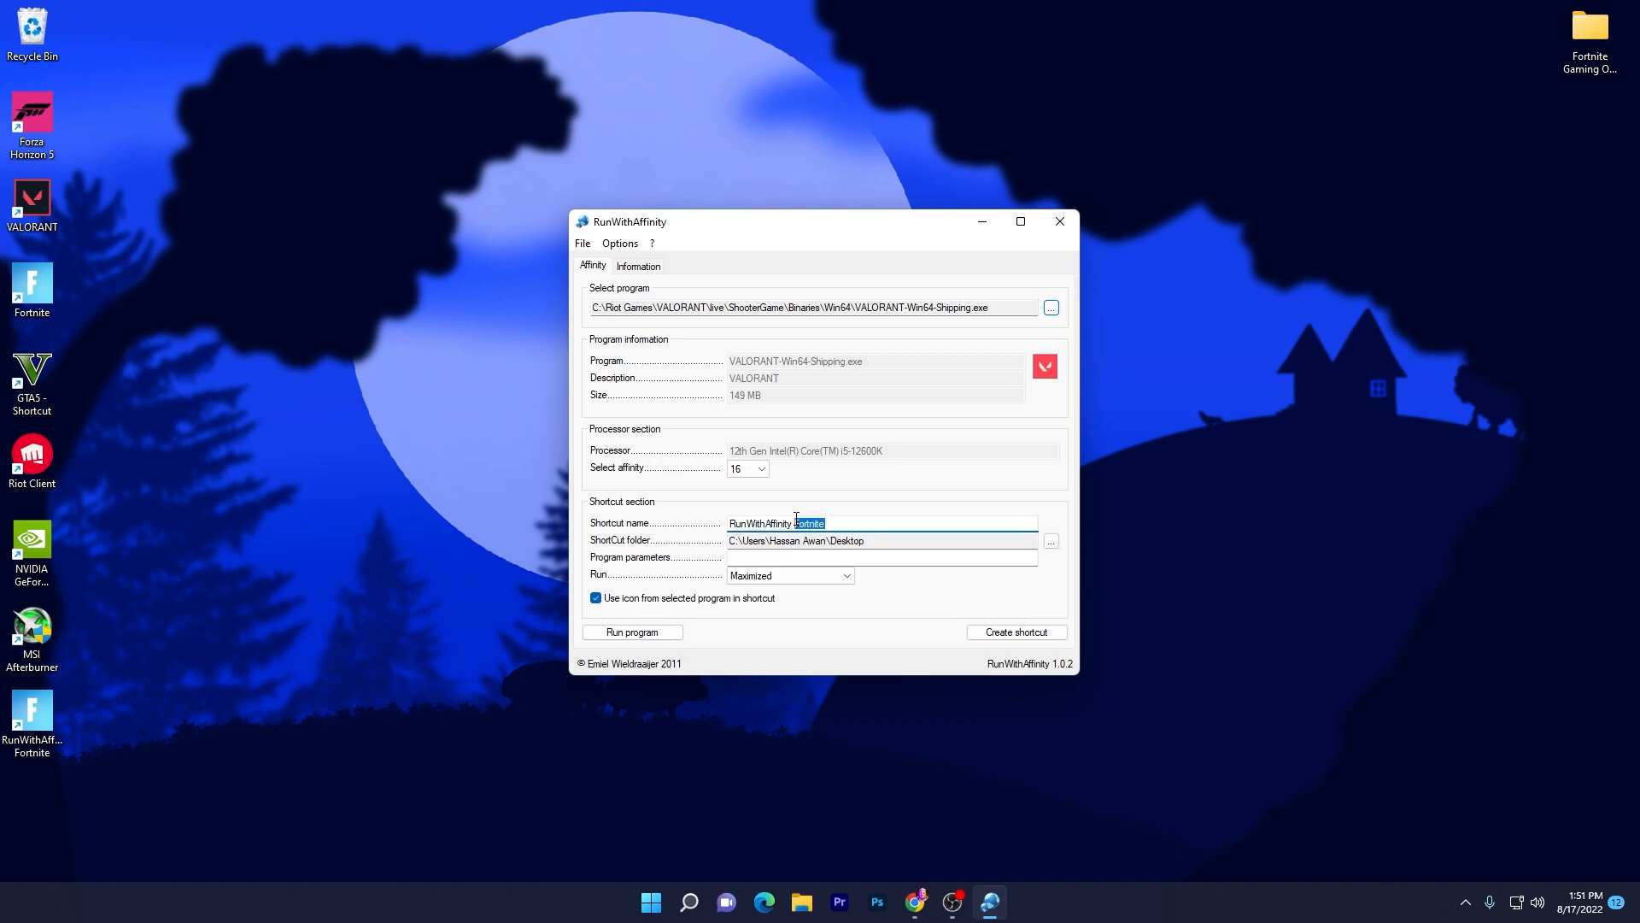
type("Valorant")
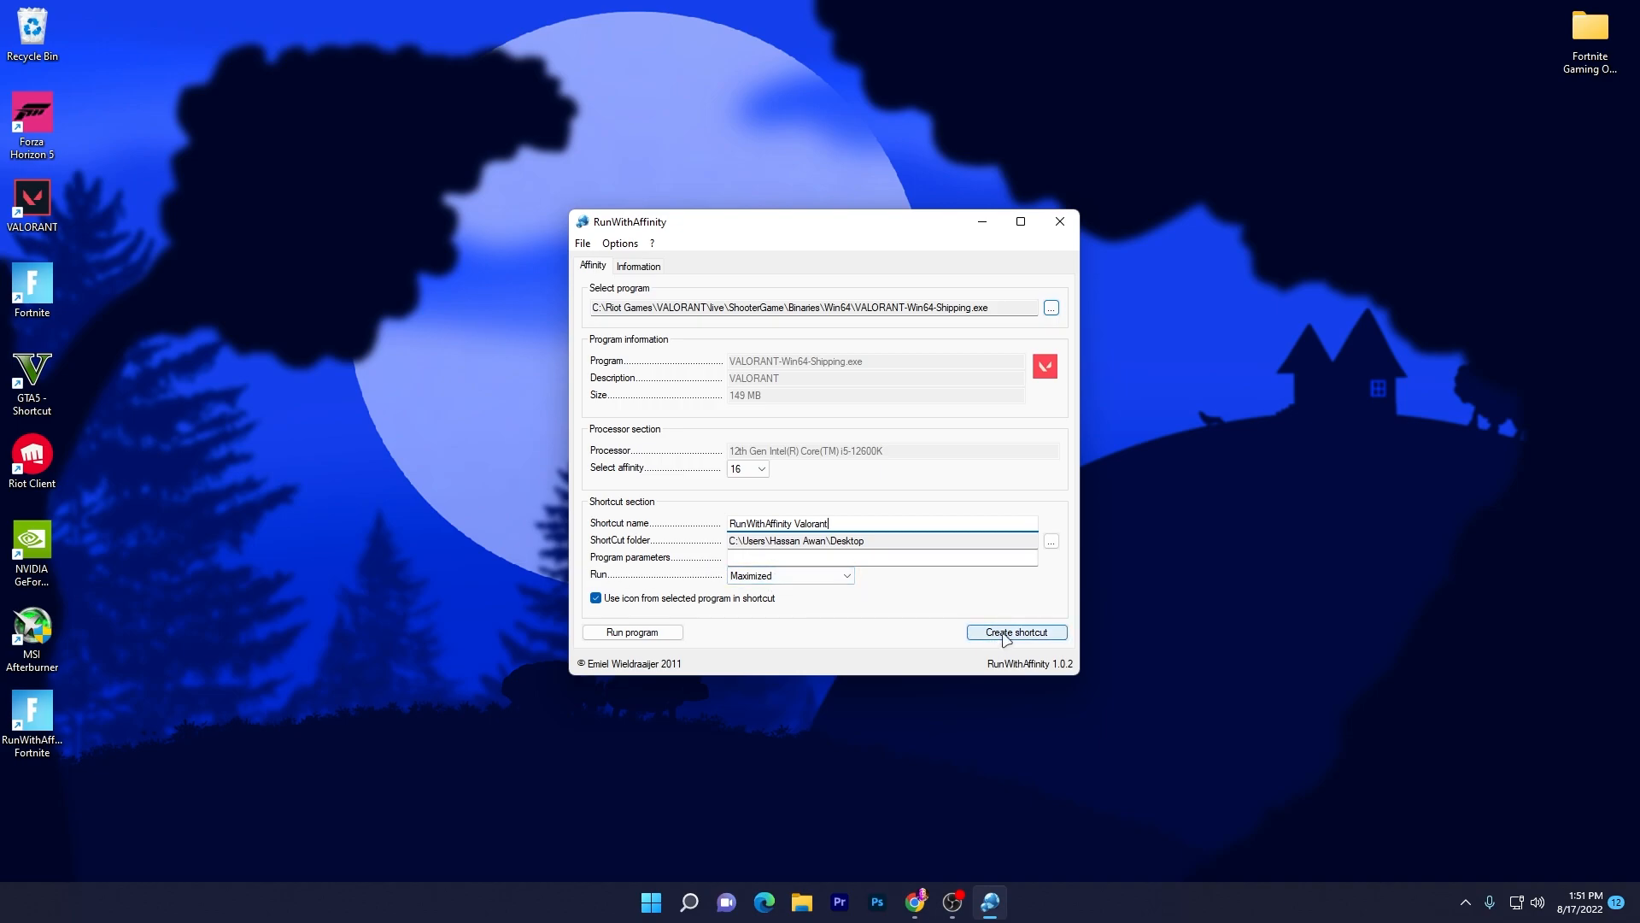
left_click(1015, 630)
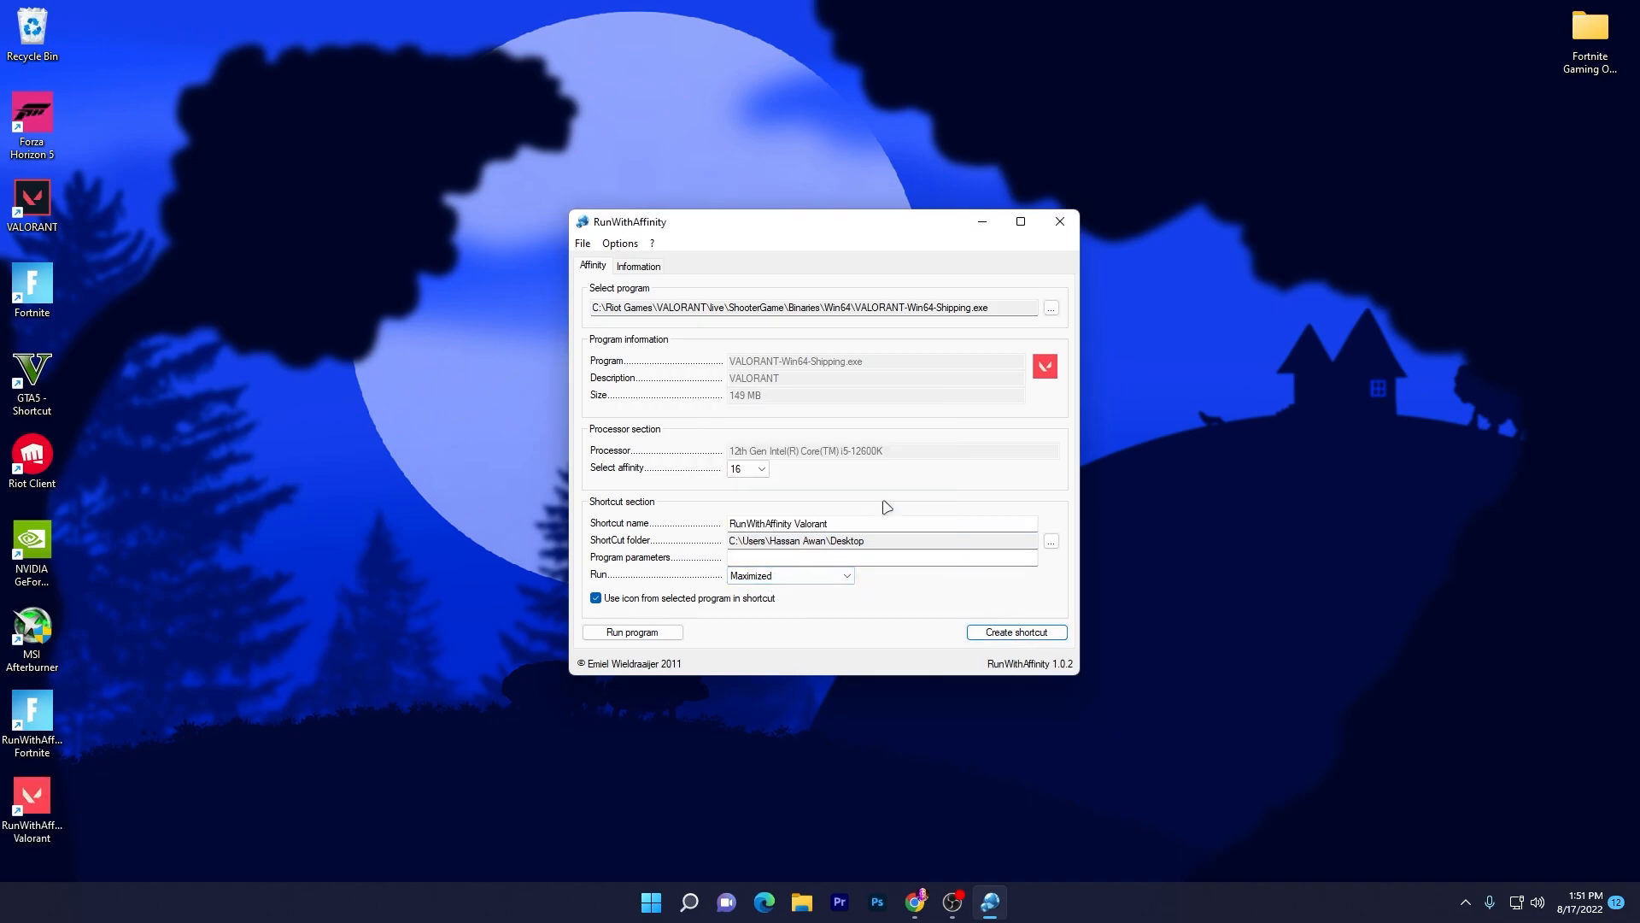